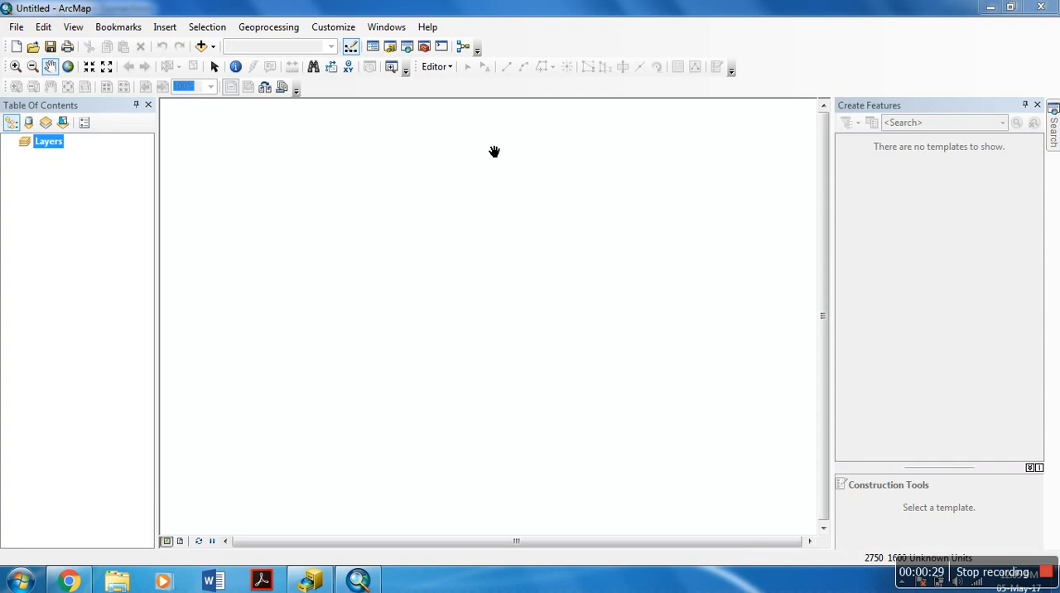
pyautogui.moveTo(368, 41)
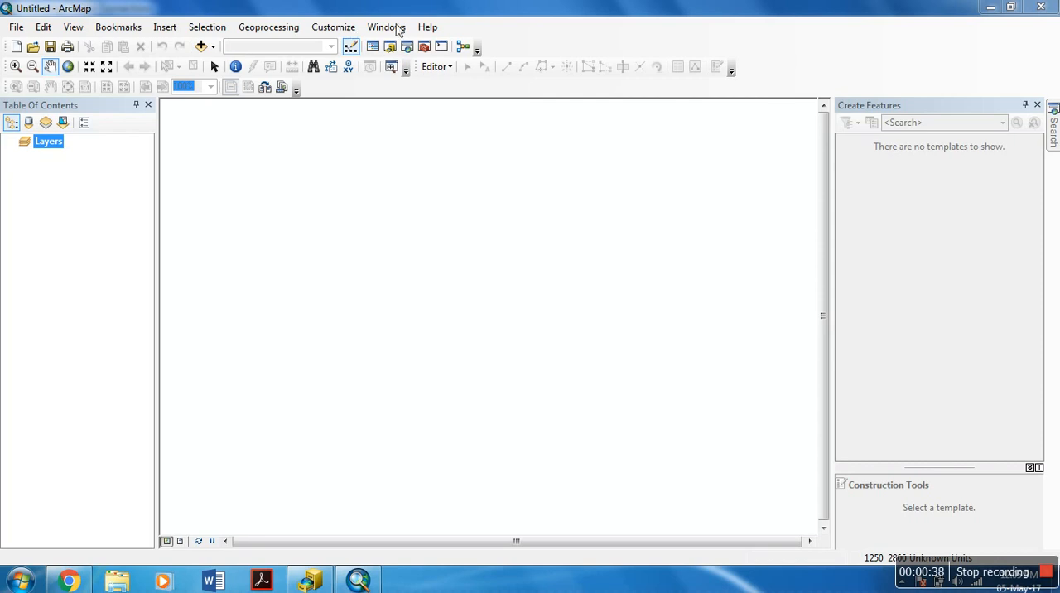
# Open the Windows menu to reach the Catalog entry.
pyautogui.click(386, 26)
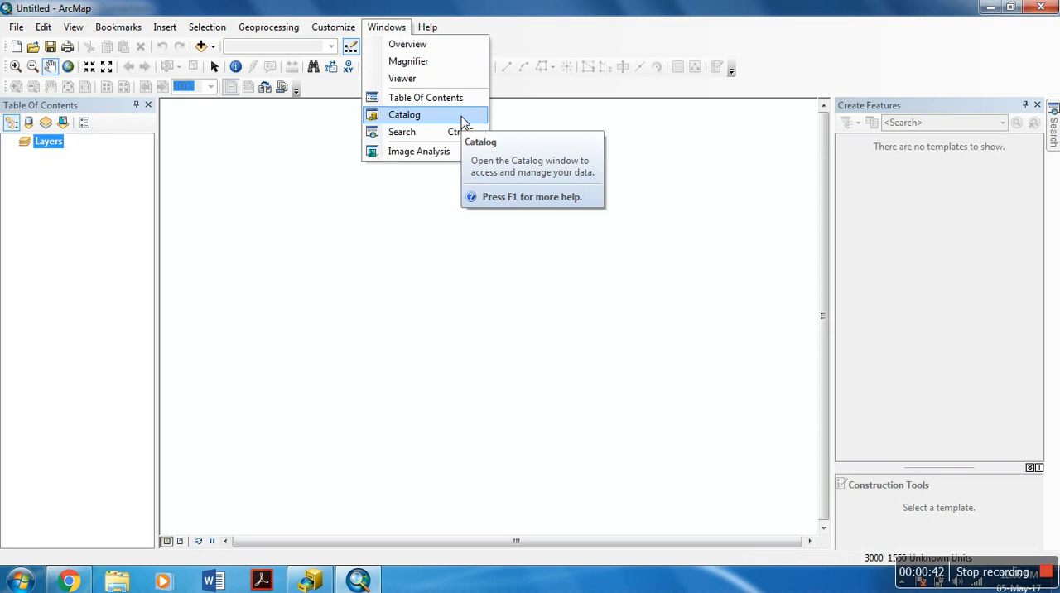
# Open the Catalog window and select the Home - Documents\ArcGIS folder.
pyautogui.click(404, 115)
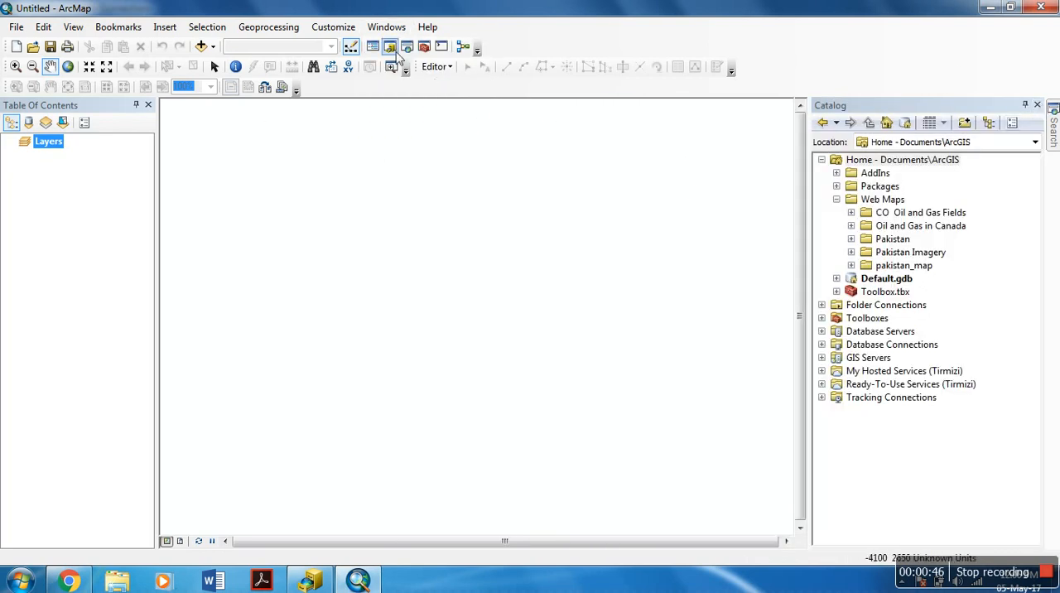
pyautogui.moveTo(390, 47)
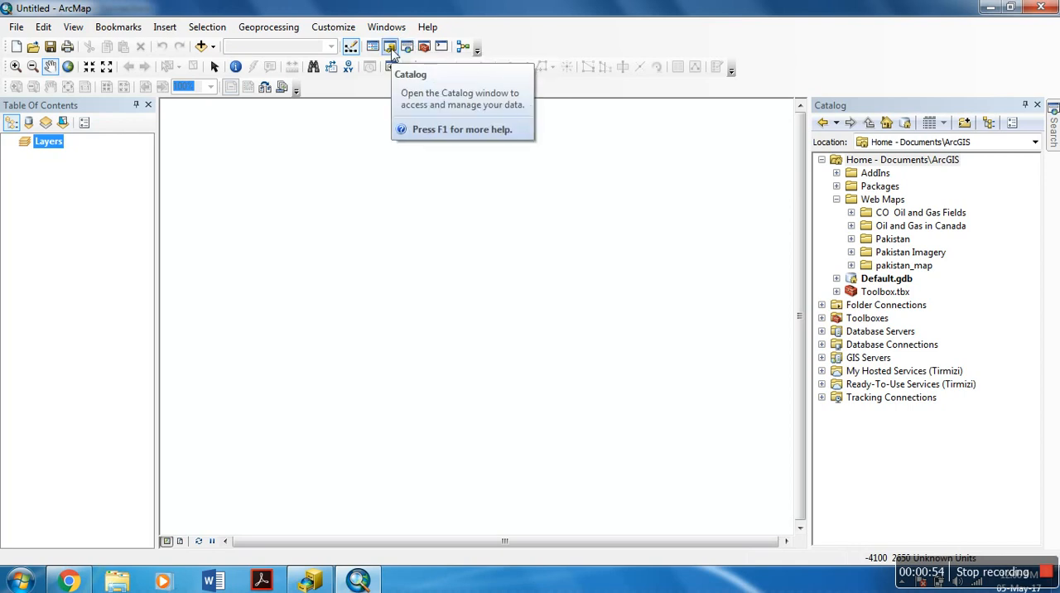
pyautogui.click(902, 159)
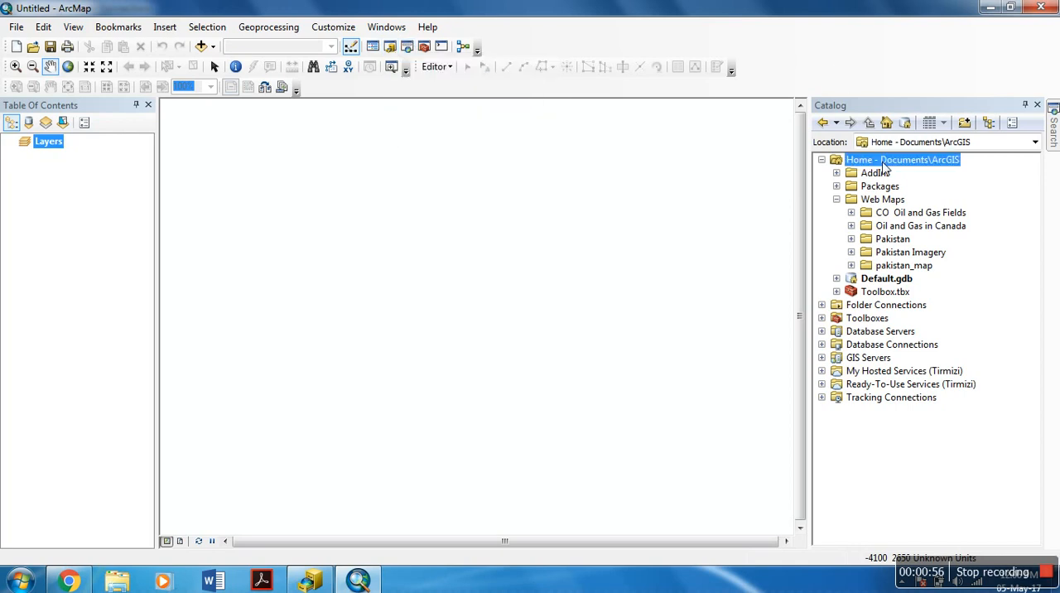
pyautogui.moveTo(908, 163)
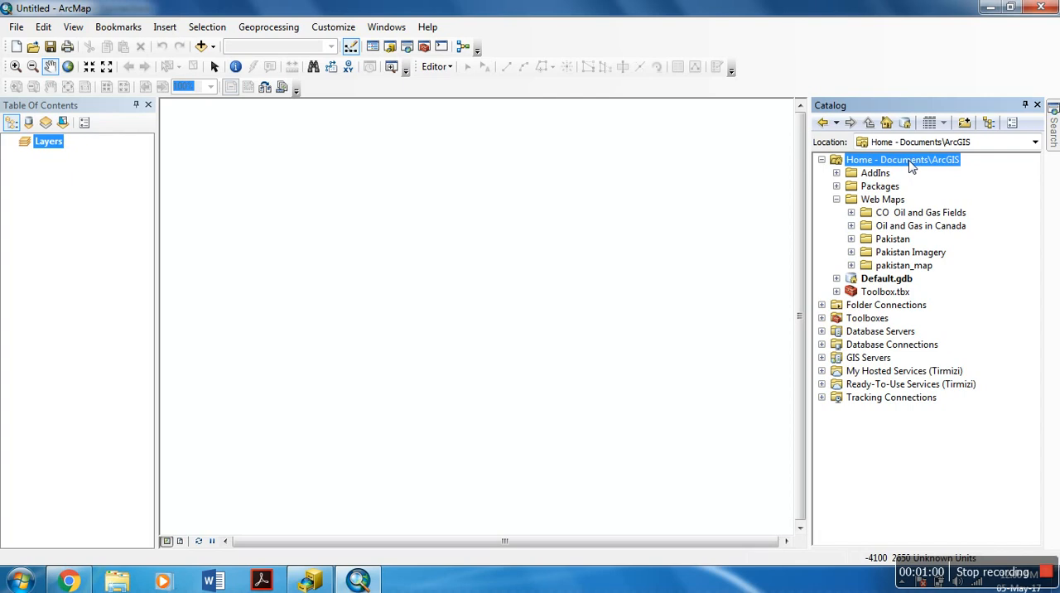
# Create 'New Personal Geodatabase.mdb' in Home - Documents\ArcGIS, keeping the default name.
pyautogui.rightClick(903, 159)
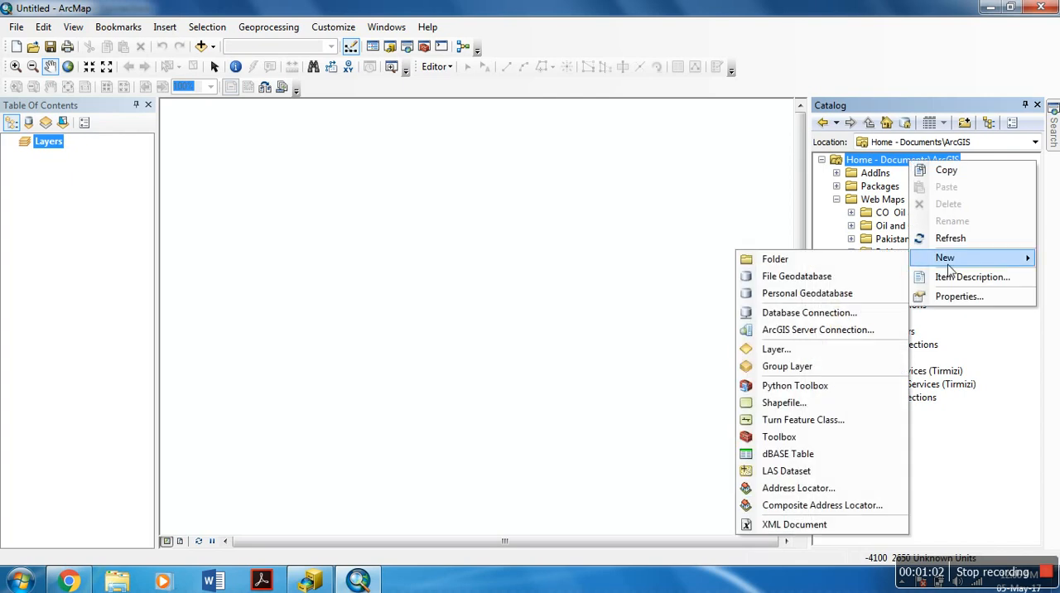
pyautogui.moveTo(796, 276)
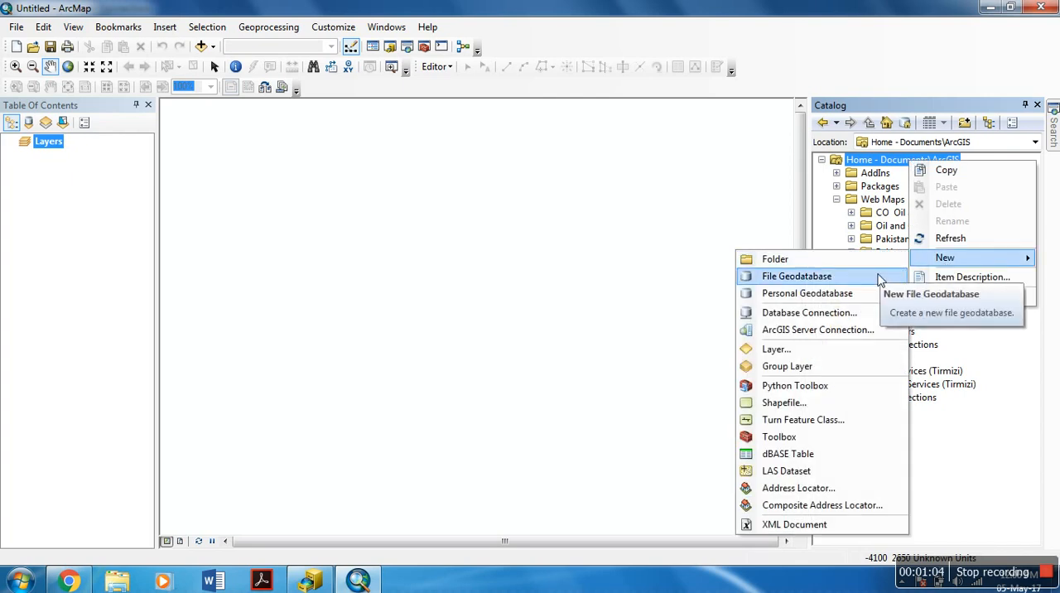
pyautogui.moveTo(807, 293)
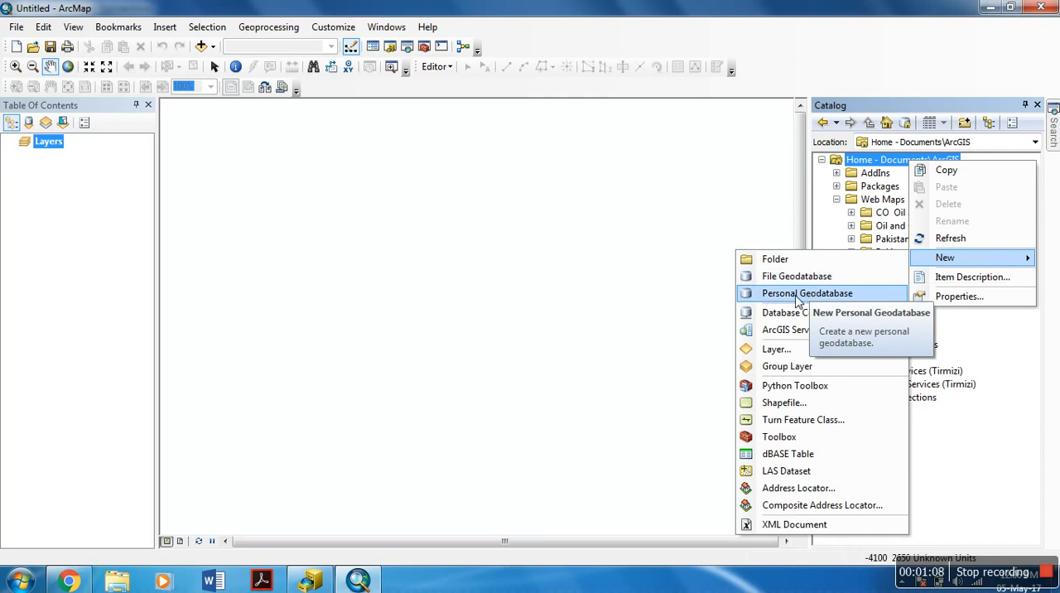
pyautogui.click(807, 292)
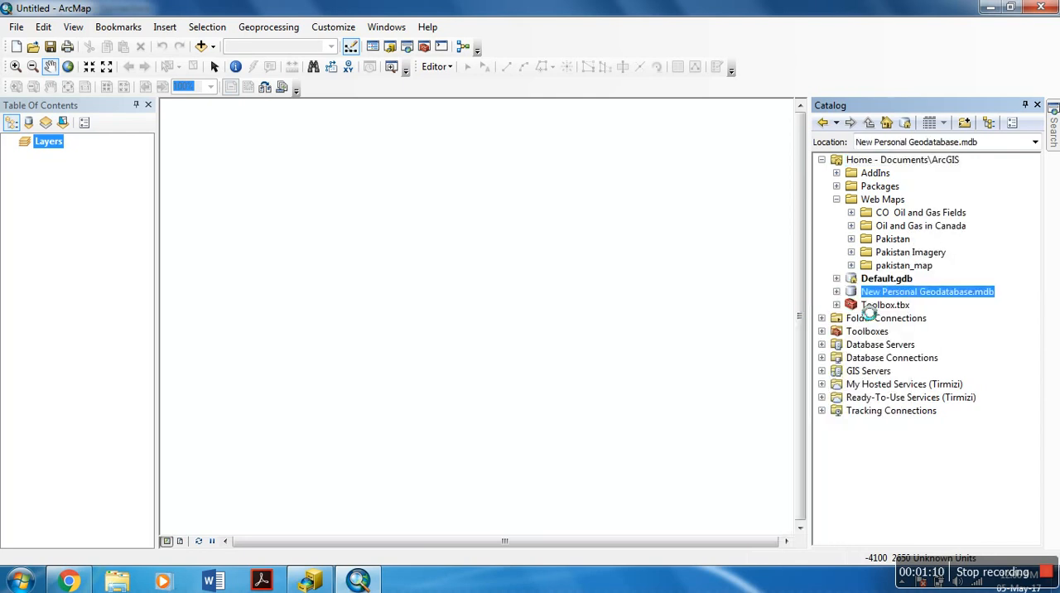
pyautogui.click(926, 291)
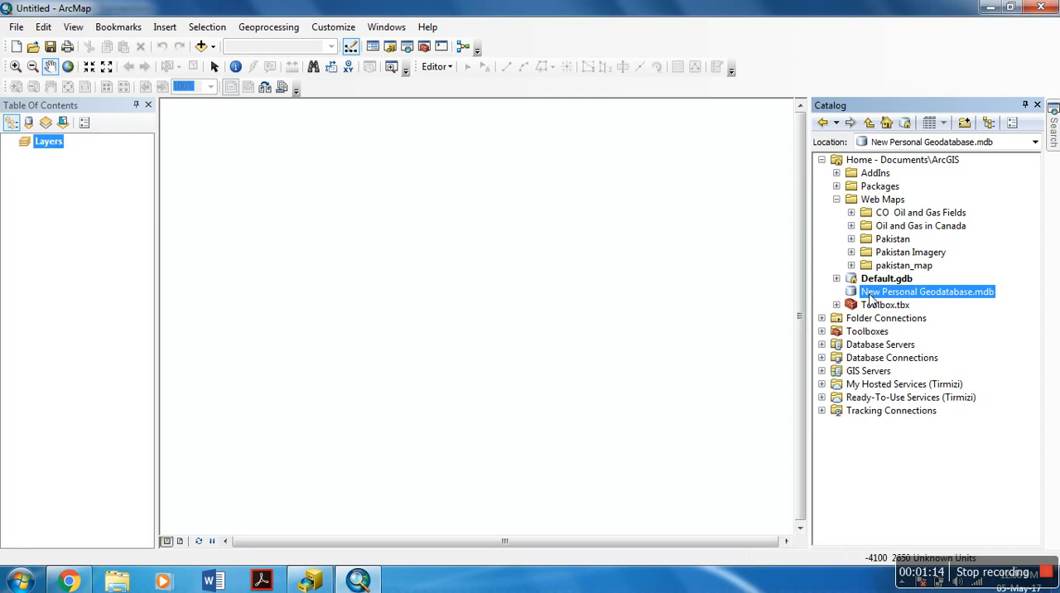
pyautogui.moveTo(872, 298)
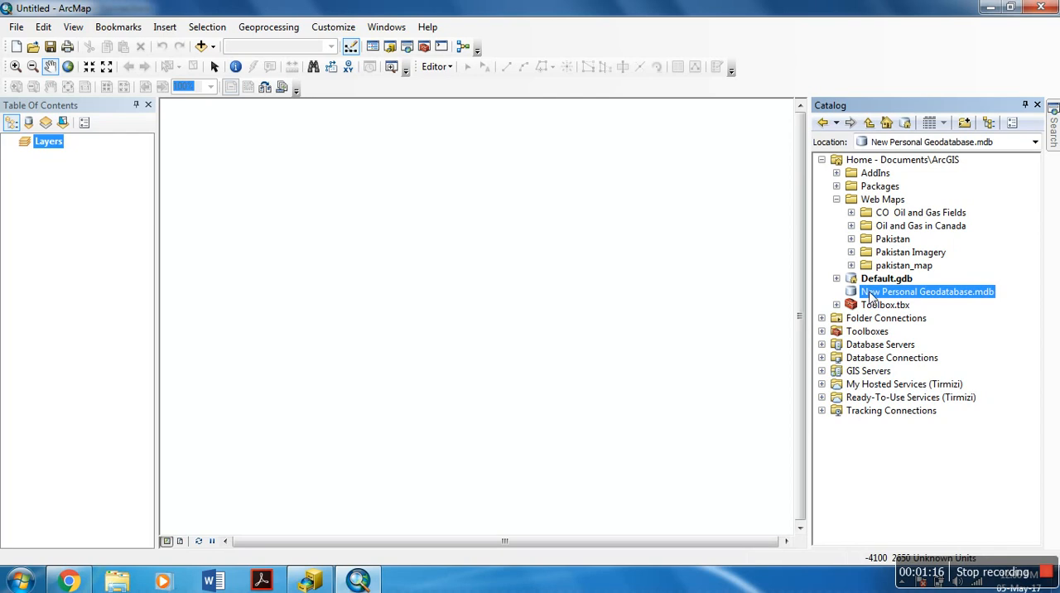
# Rename 'New Personal Geodatabase.mdb' to 'Geodatabase.mdb' in the Catalog.
pyautogui.rightClick(927, 291)
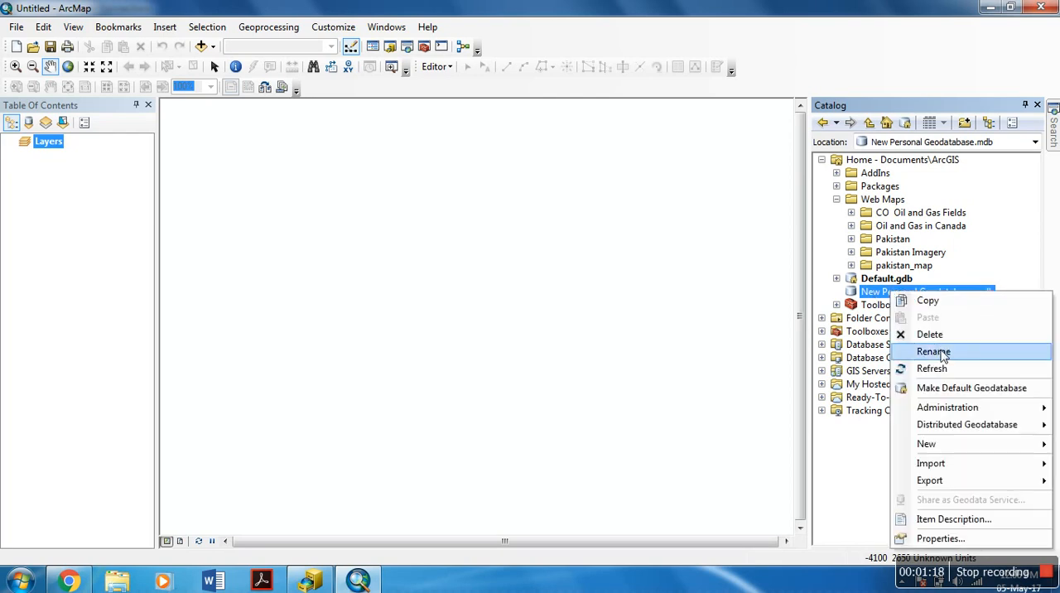
pyautogui.moveTo(934, 351)
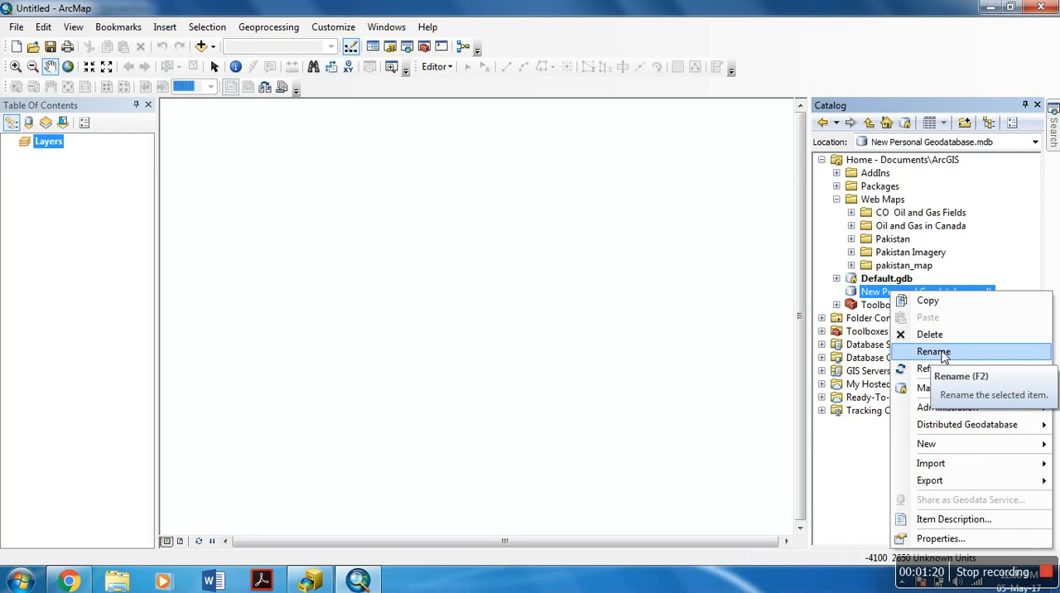
pyautogui.click(934, 351)
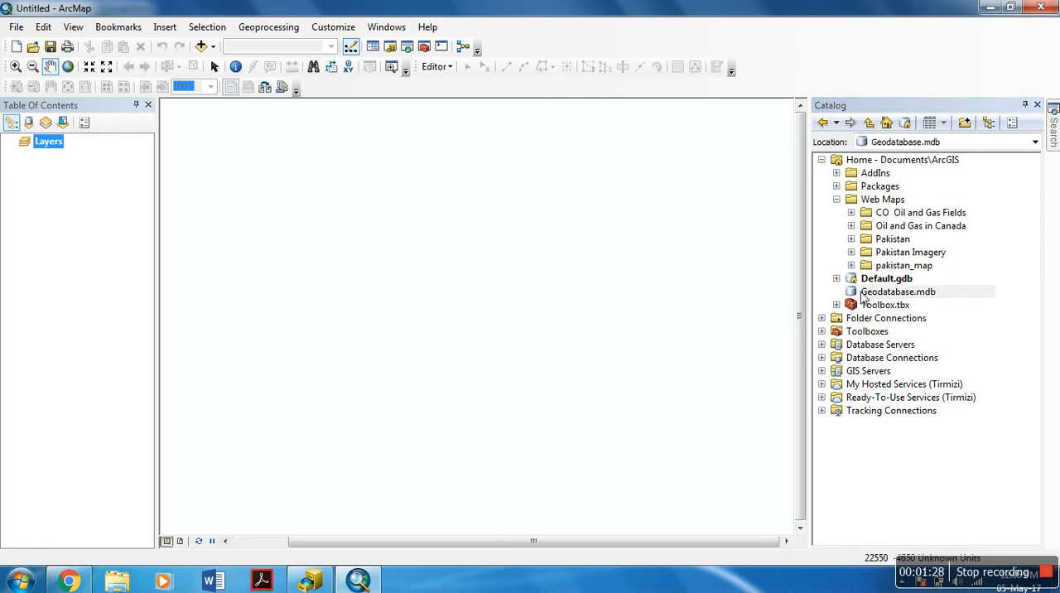
pyautogui.click(898, 291)
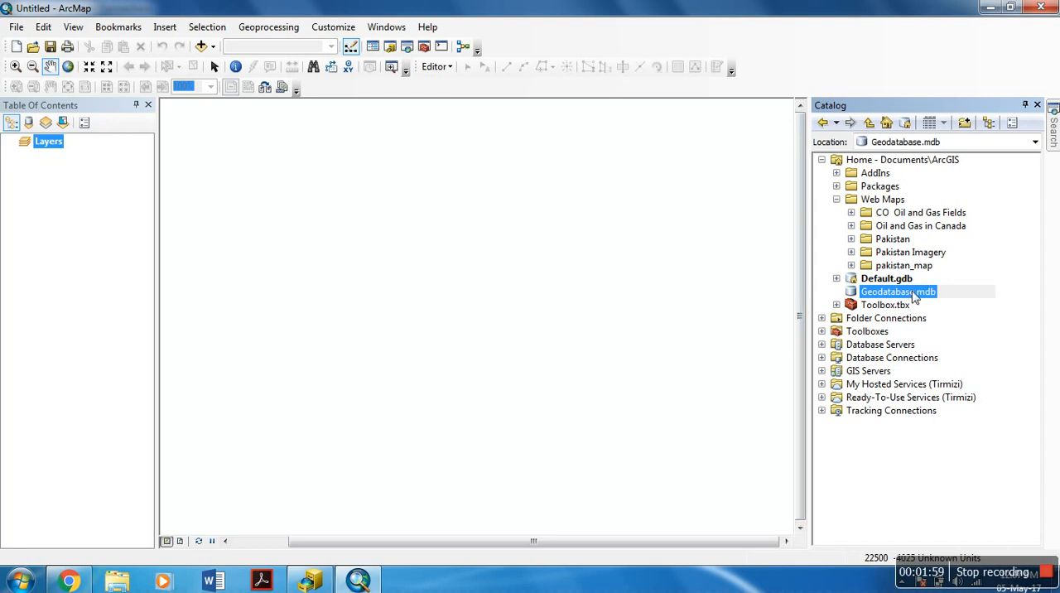
# Open the New Feature Class dialog for Geodatabase.mdb.
pyautogui.rightClick(899, 291)
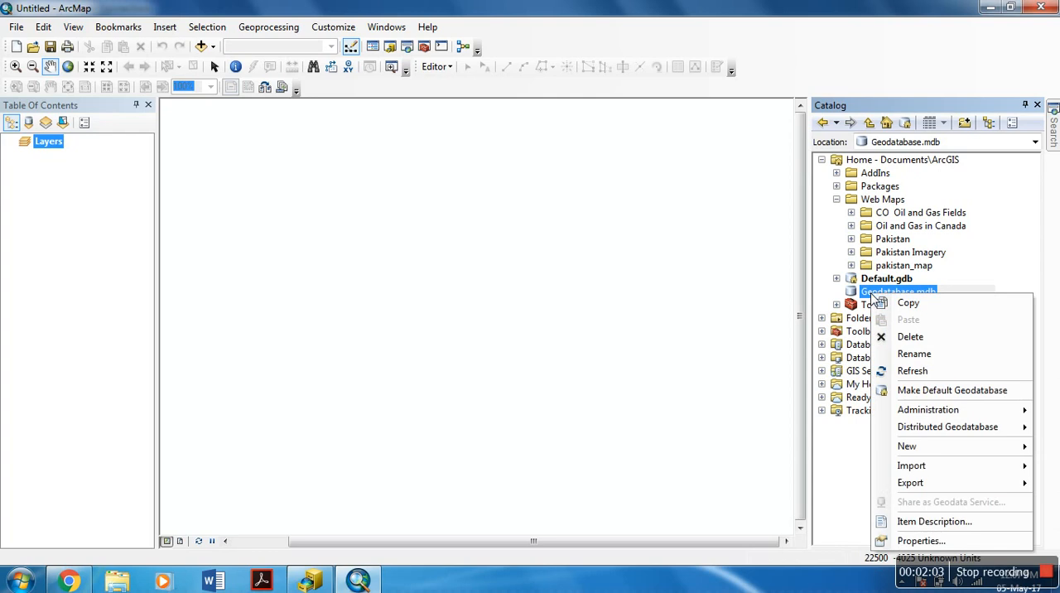
pyautogui.click(907, 445)
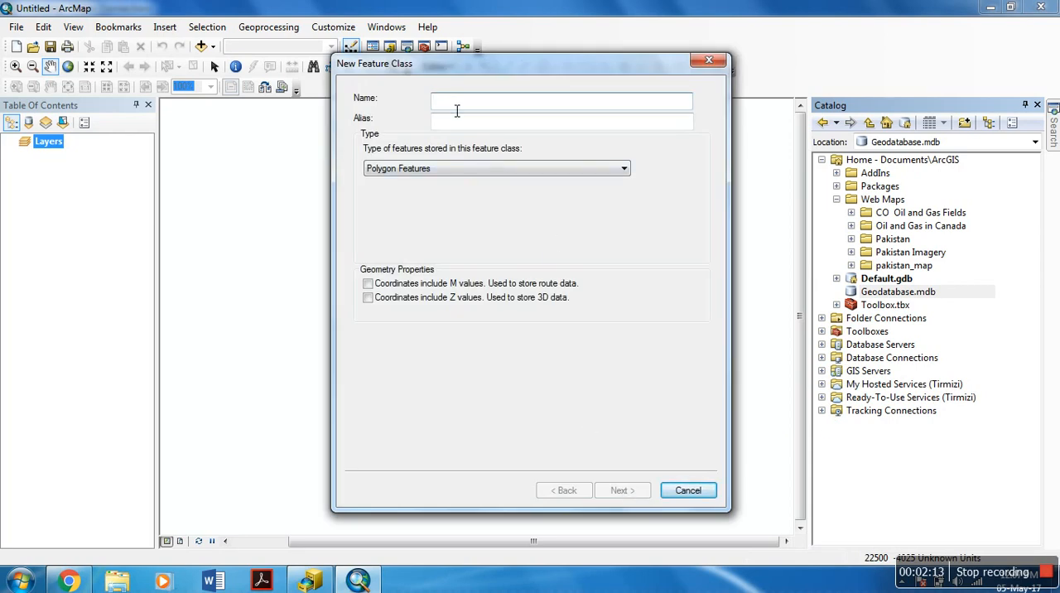
# Enter 'Building' as the feature class name and 'Building One' as its alias.
pyautogui.write('R')
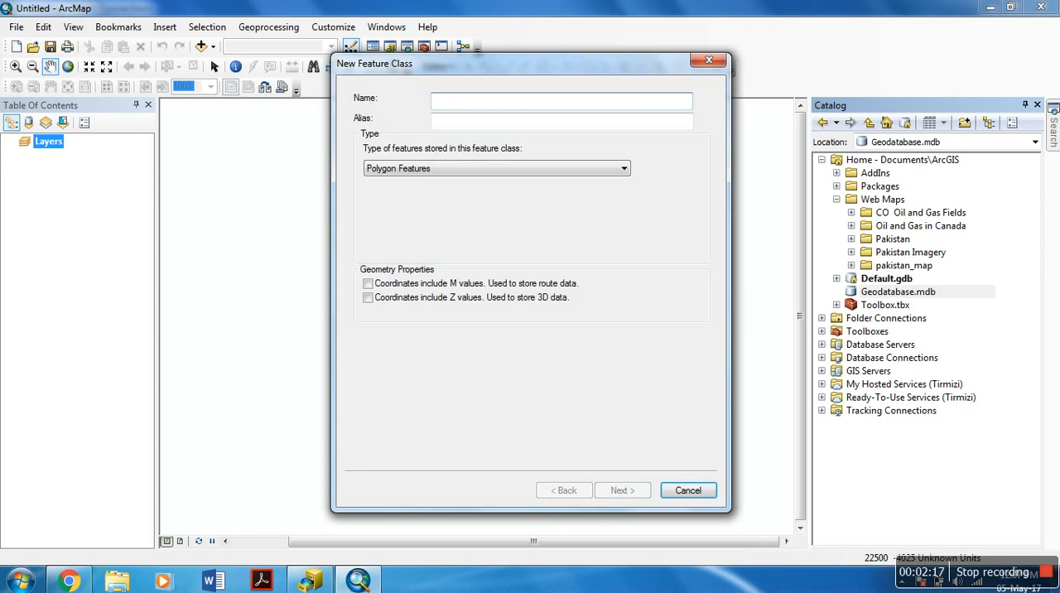
pyautogui.write('Building_F')
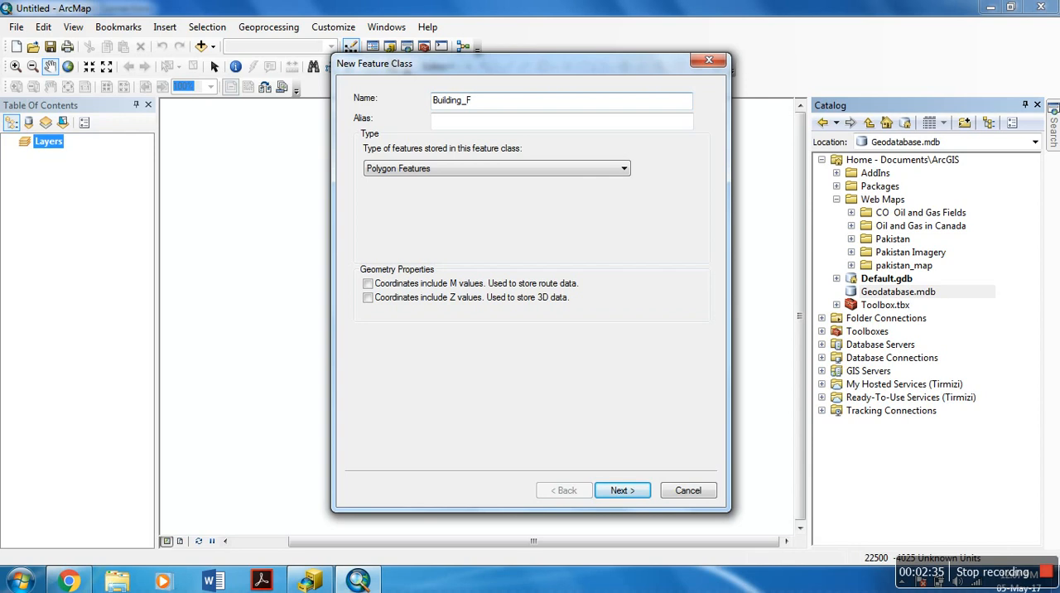
pyautogui.press('BackSpace')
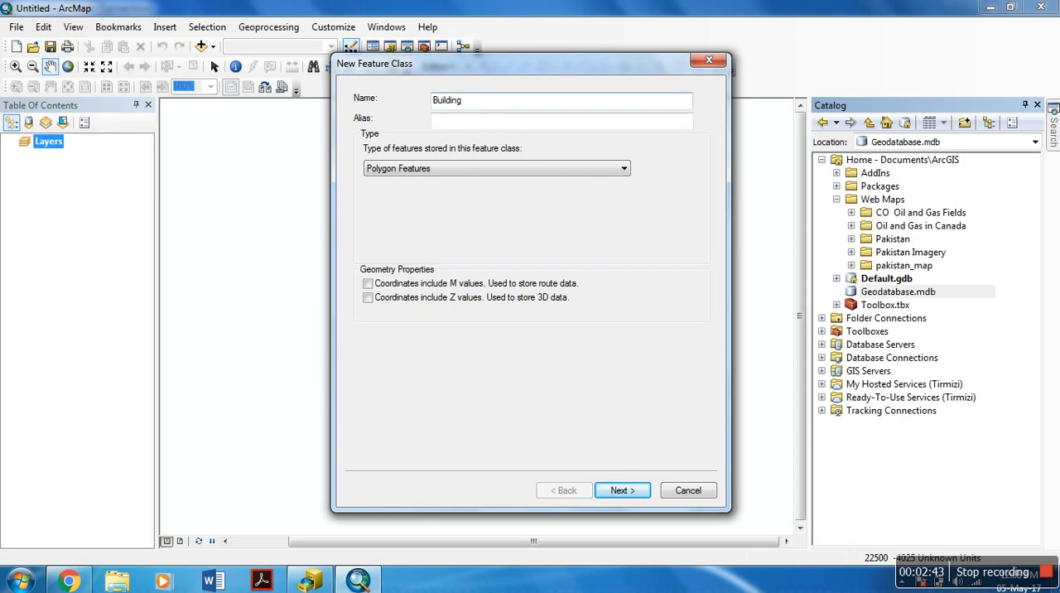
pyautogui.click(562, 121)
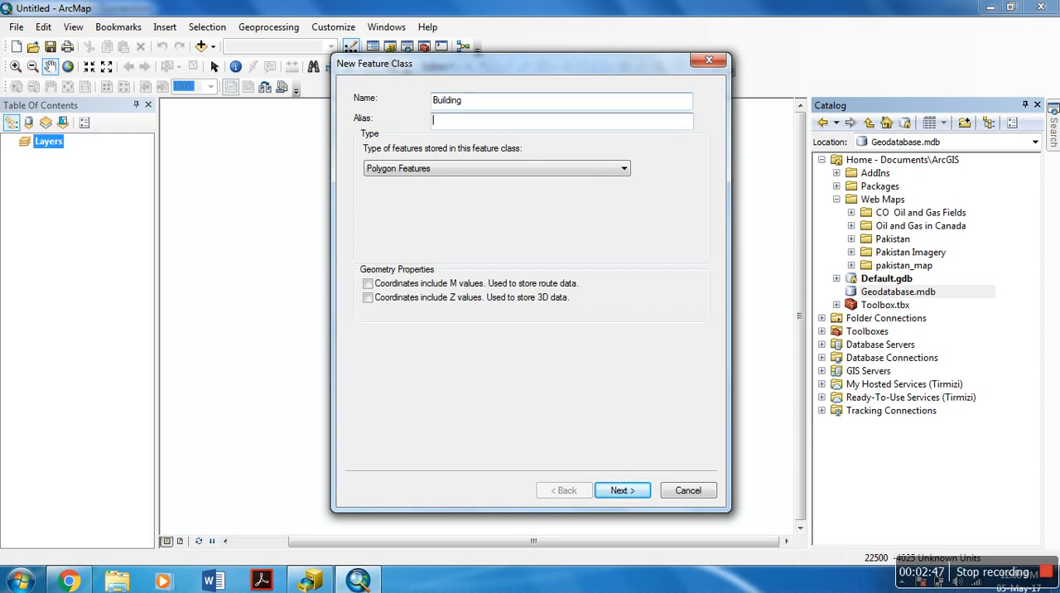
pyautogui.write('Building')
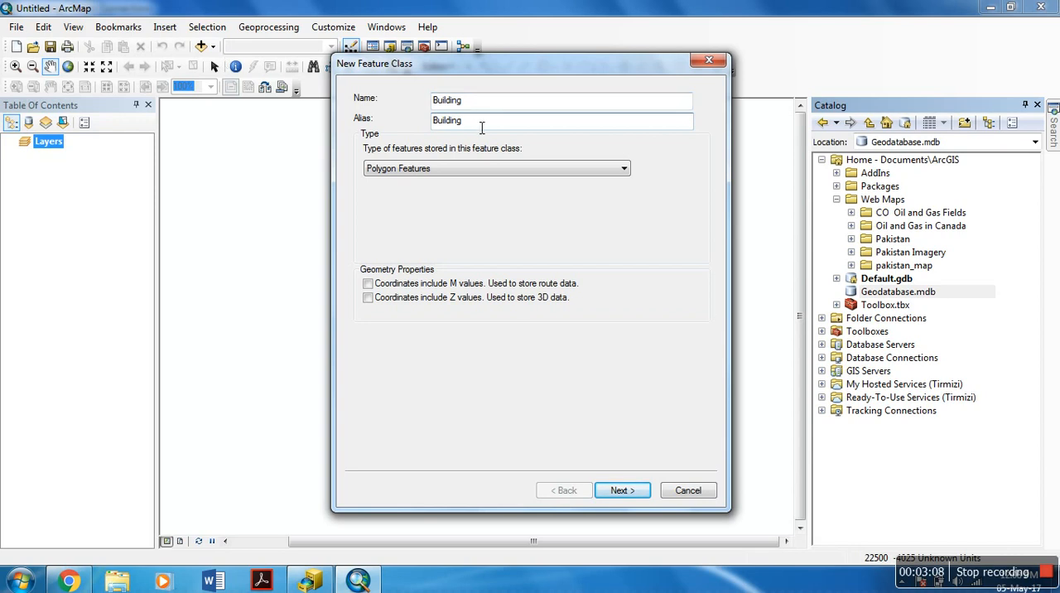
pyautogui.write('" "')
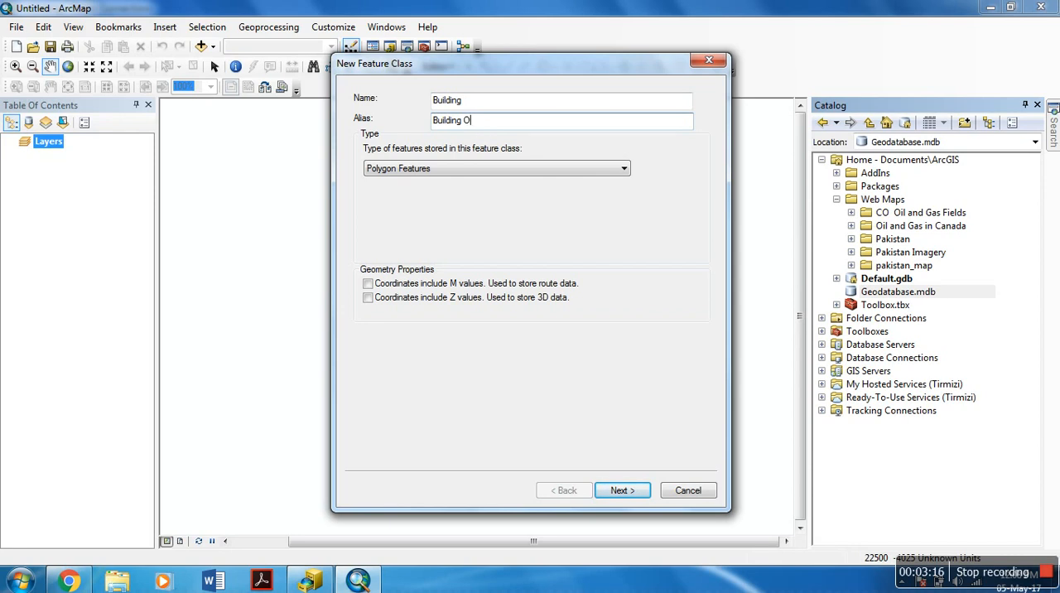
pyautogui.write('ne')
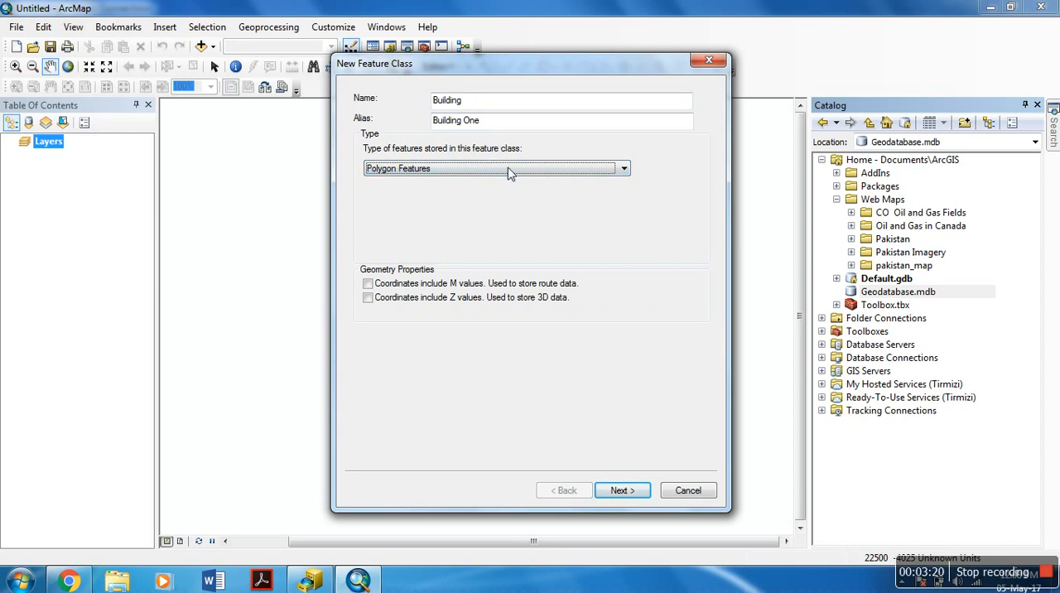
# Keep Polygon Features as the geometry type and advance to the coordinate system page.
pyautogui.click(623, 168)
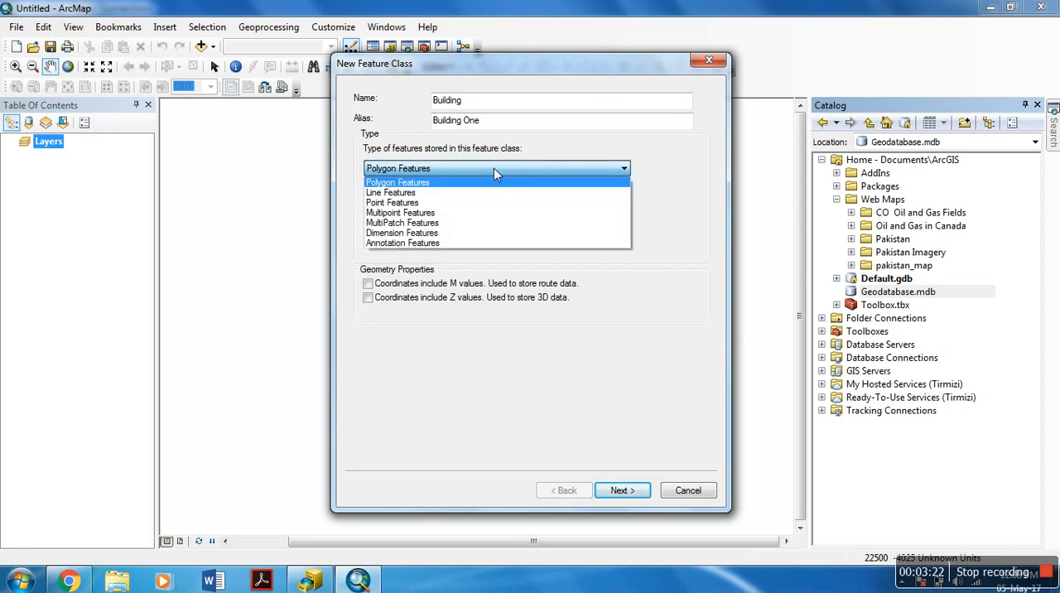
pyautogui.moveTo(390, 192)
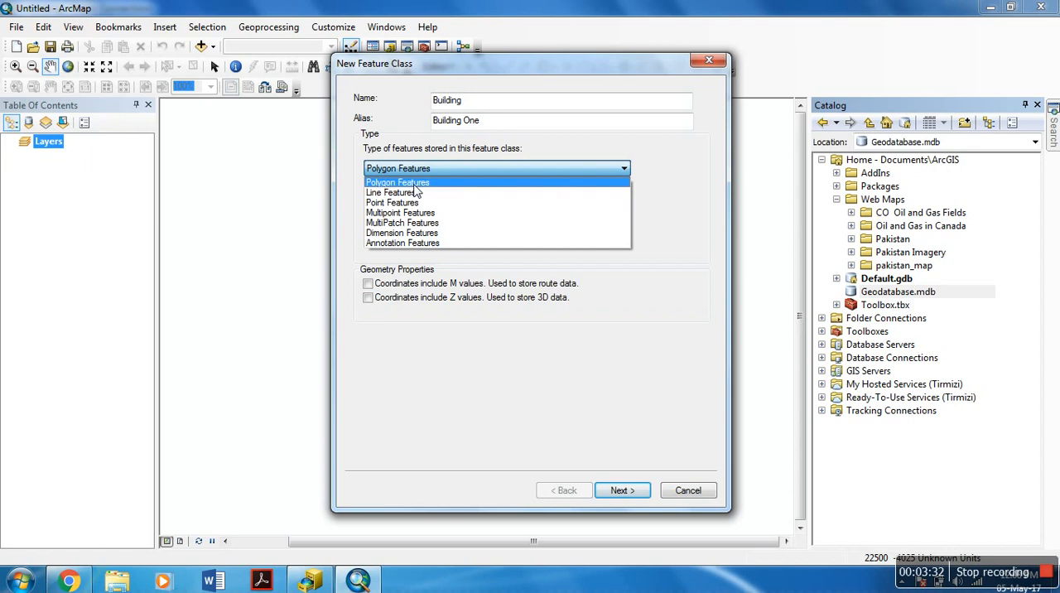
pyautogui.click(397, 181)
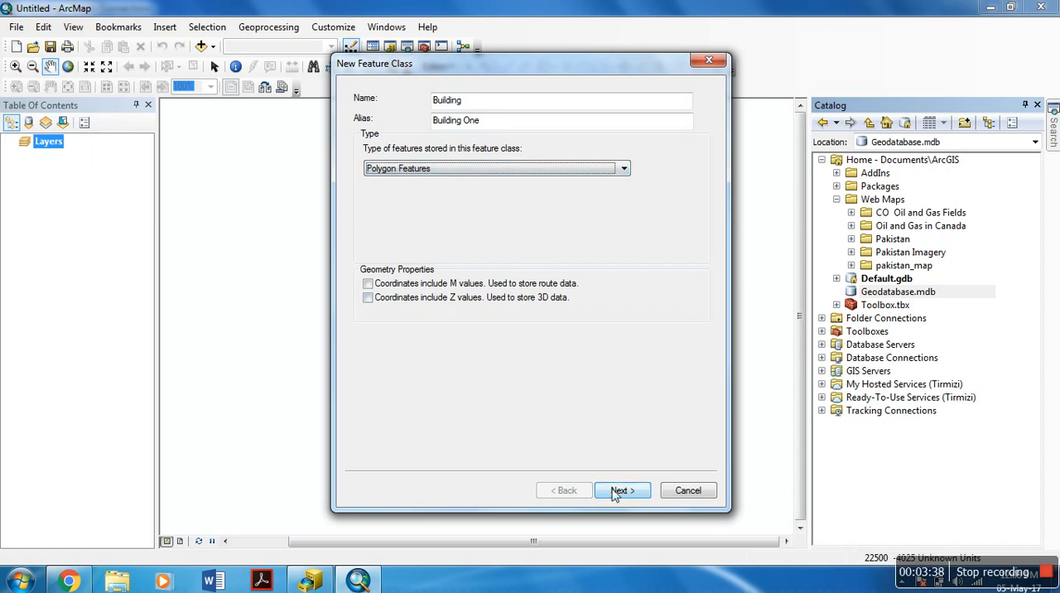
pyautogui.click(622, 491)
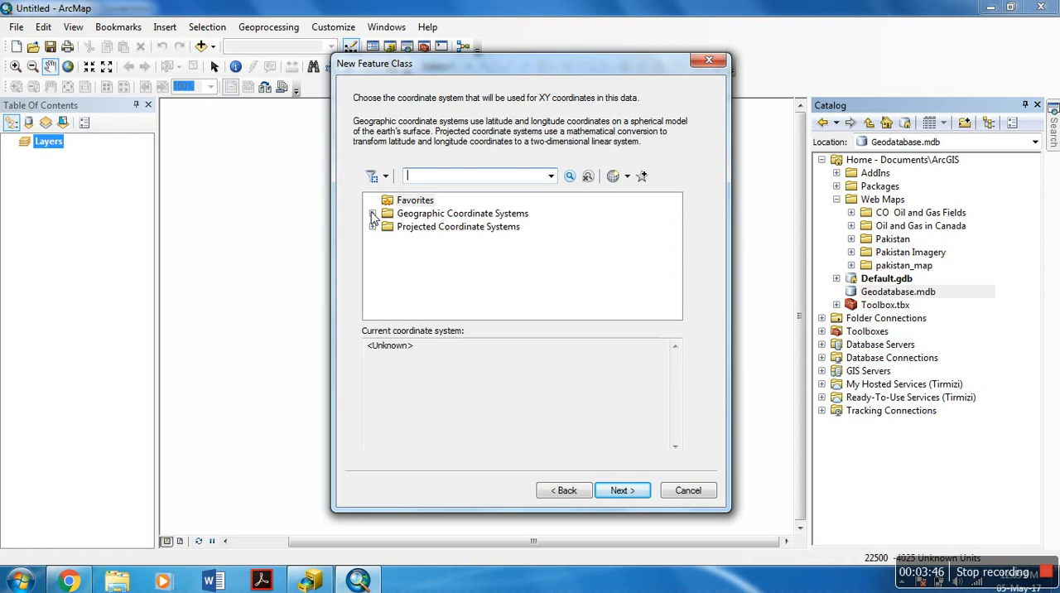
# Choose GCS_WGS_1984 under Geographic Coordinate Systems > World and accept the default XY tolerance.
pyautogui.click(374, 214)
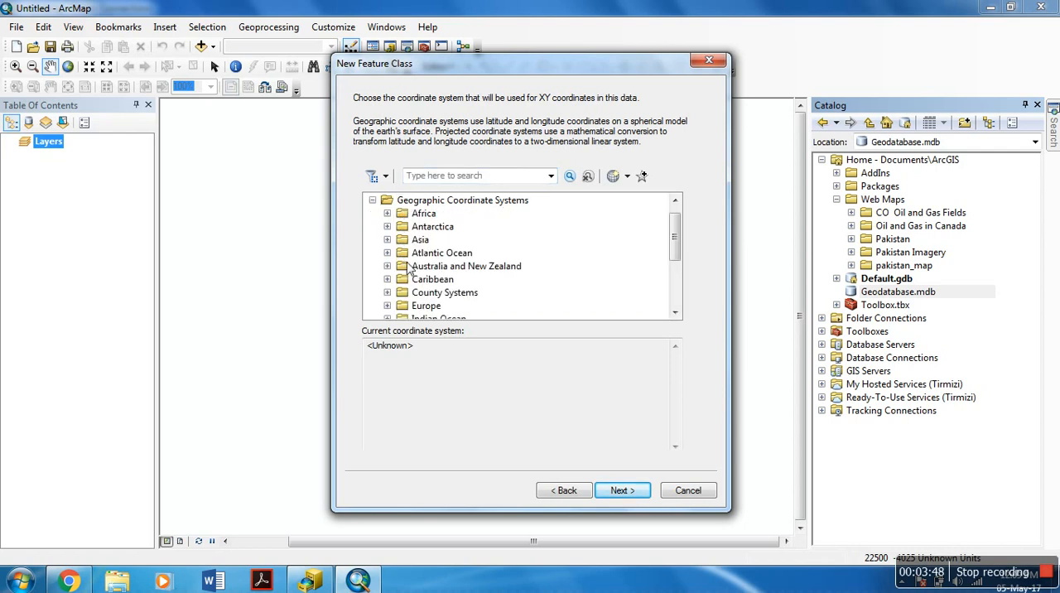
pyautogui.scroll(-3)
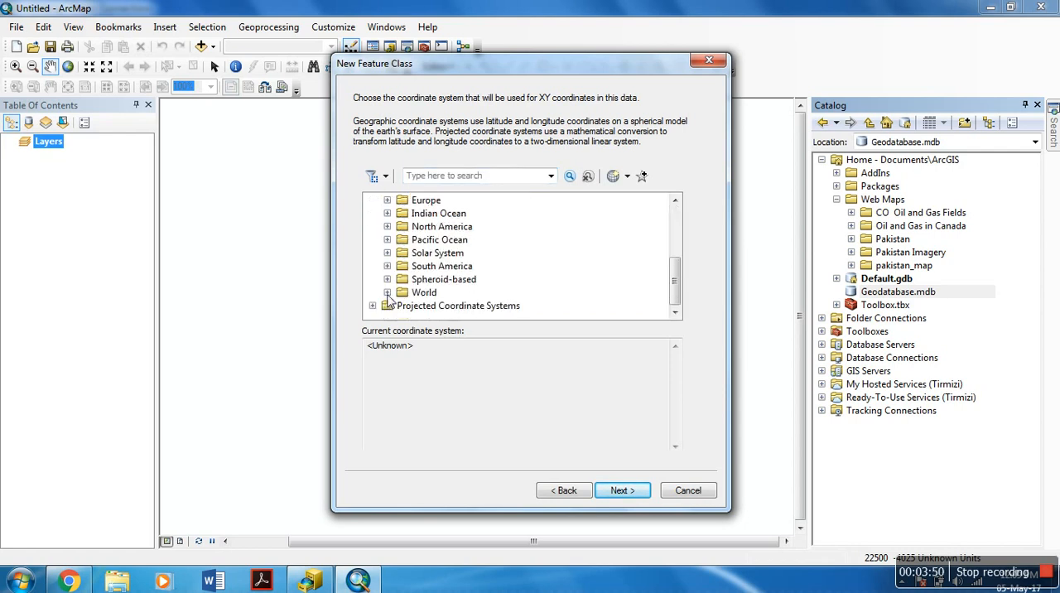
pyautogui.click(446, 292)
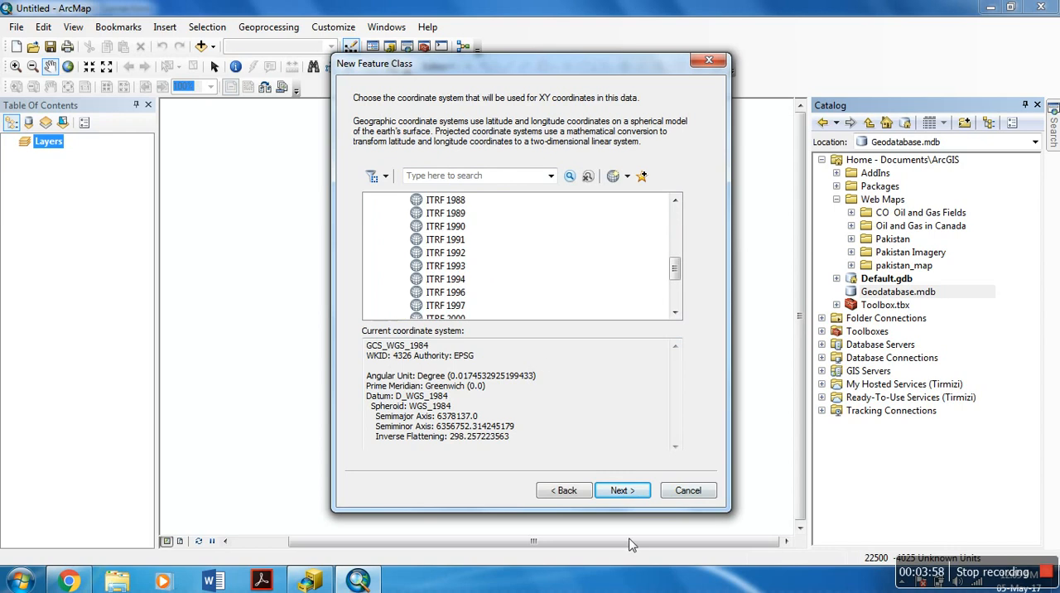
pyautogui.click(622, 490)
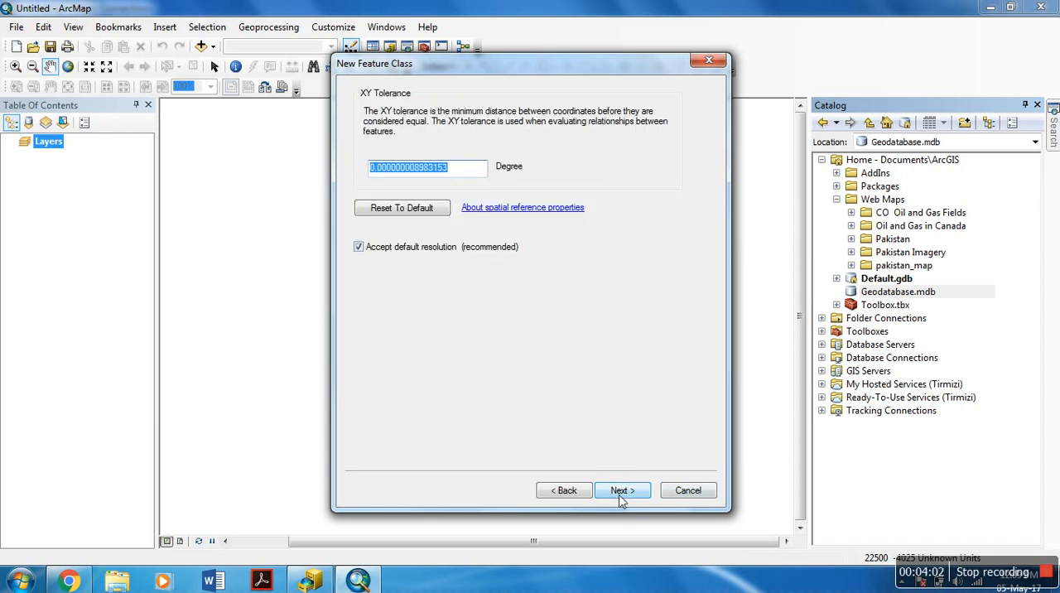
pyautogui.click(622, 490)
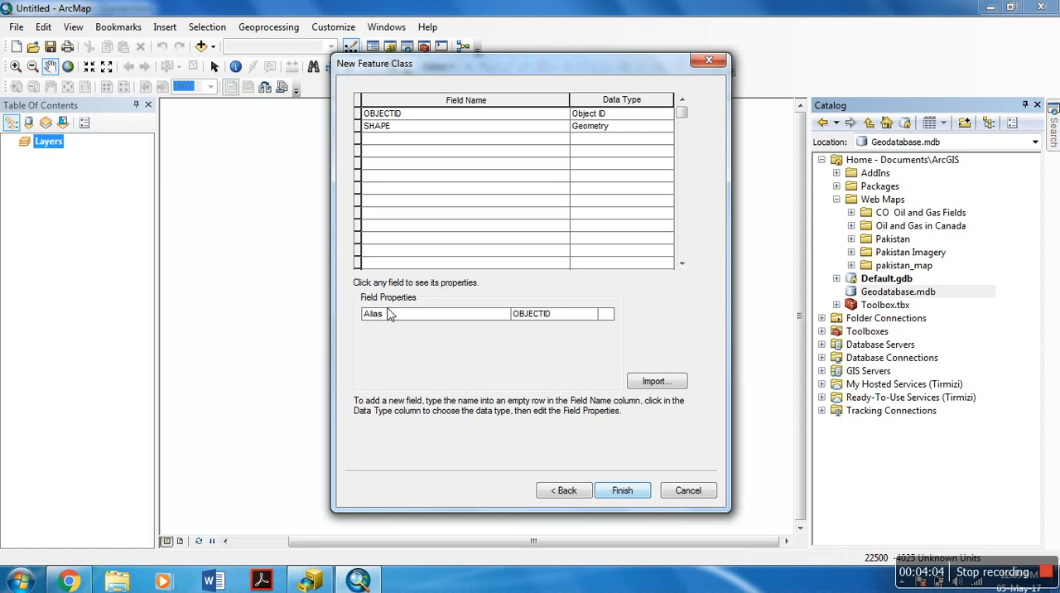
# Add a field named 'Name' with Text data type.
pyautogui.click(464, 138)
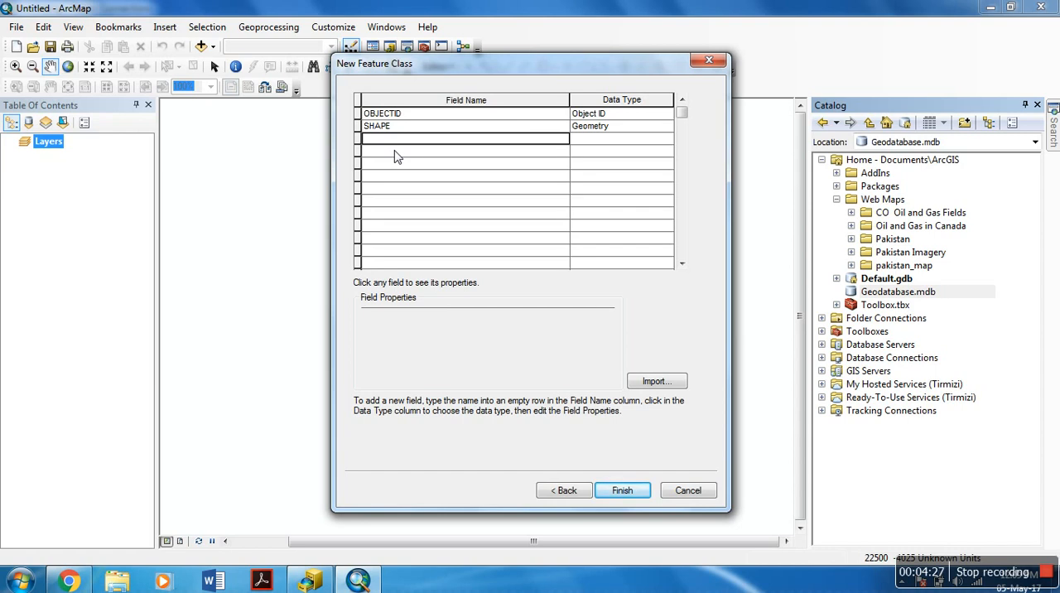
pyautogui.write('Name')
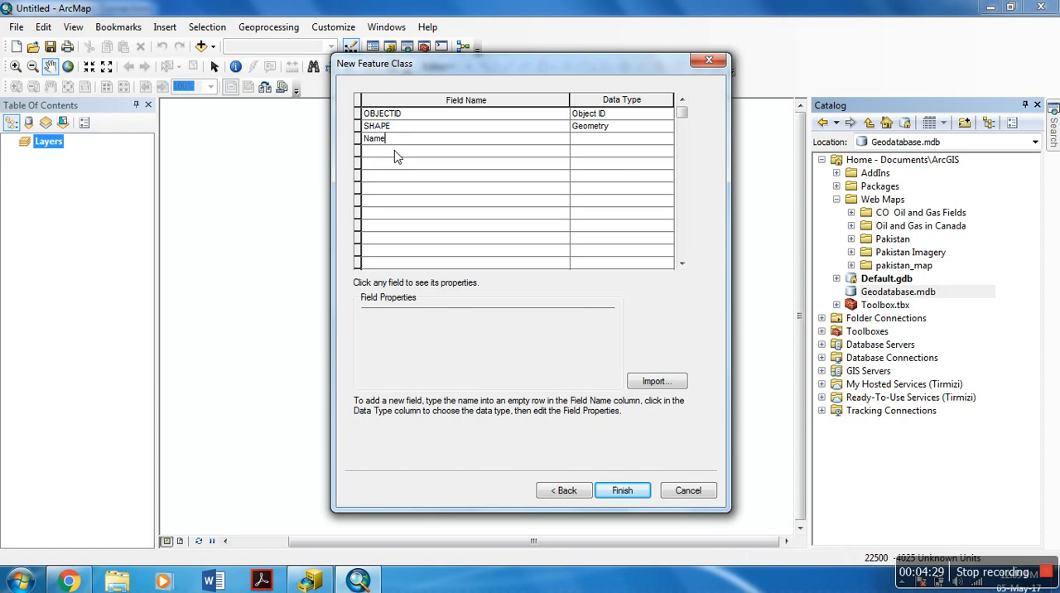
pyautogui.click(619, 139)
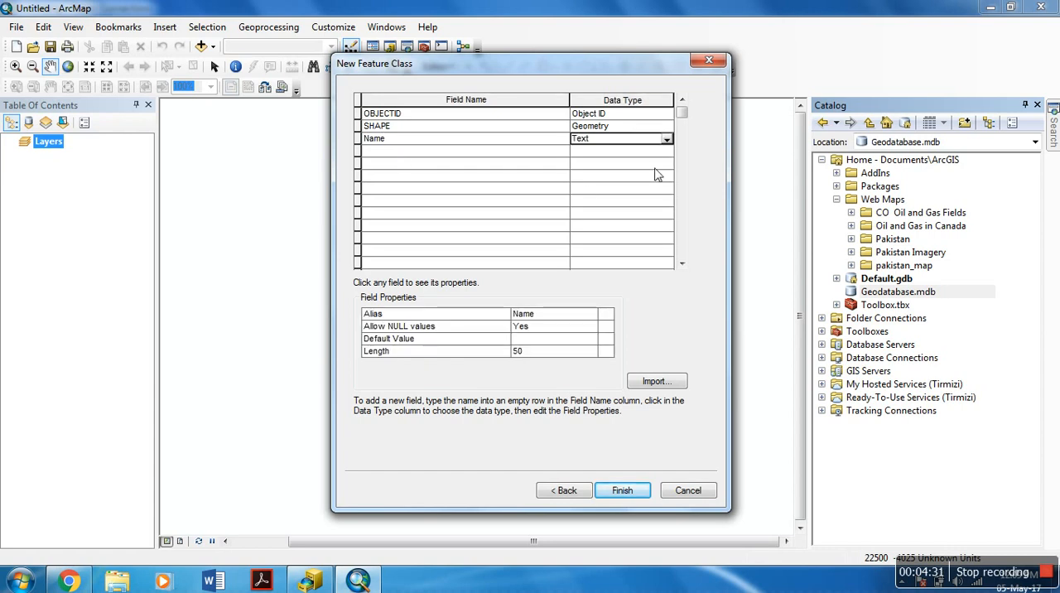
pyautogui.click(667, 139)
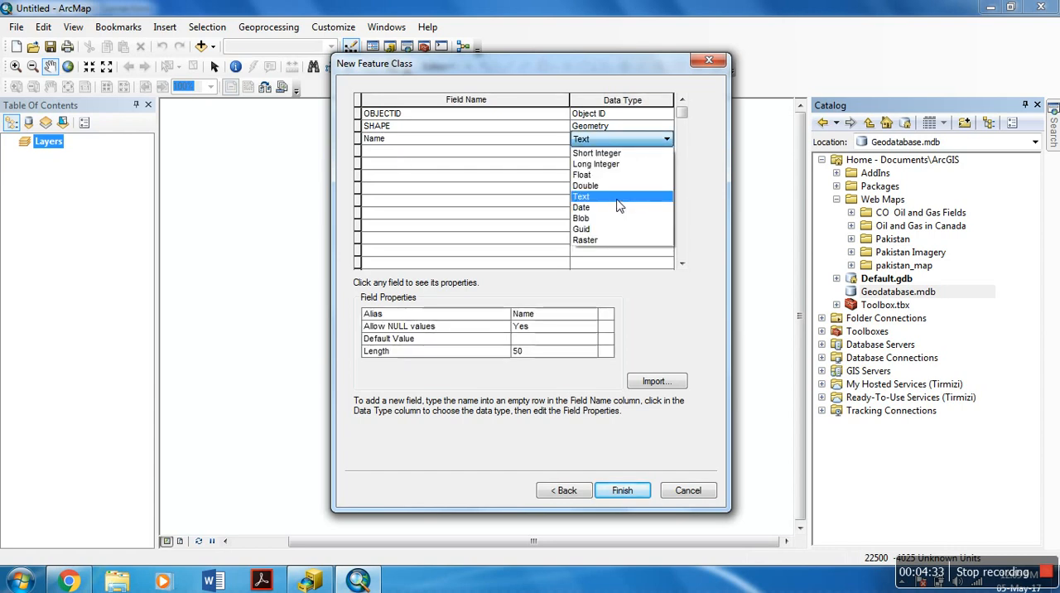
pyautogui.click(581, 196)
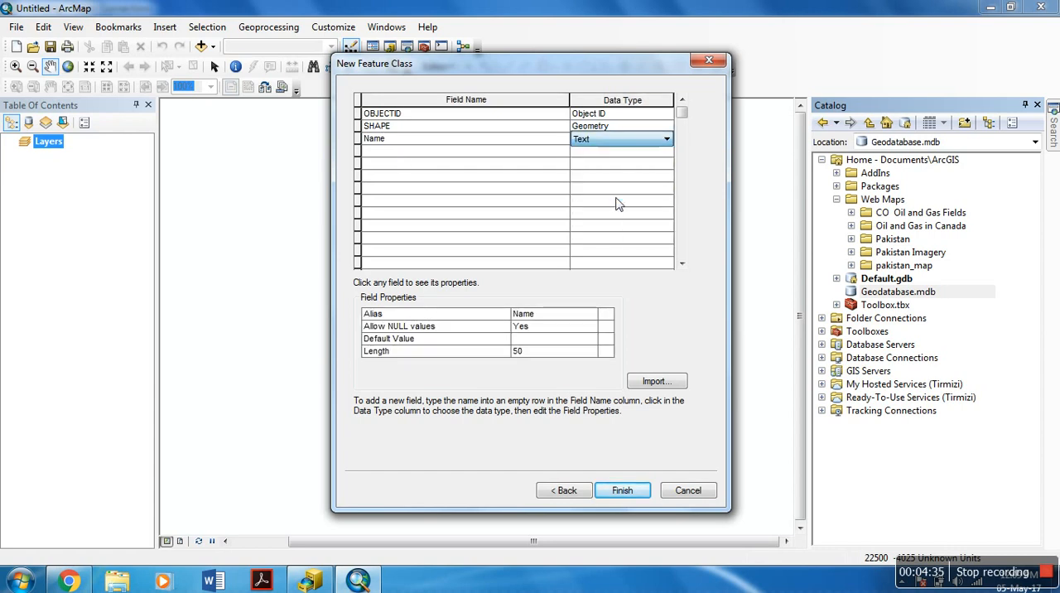
# Add a 'Building_Height' field with Double data type.
pyautogui.click(464, 150)
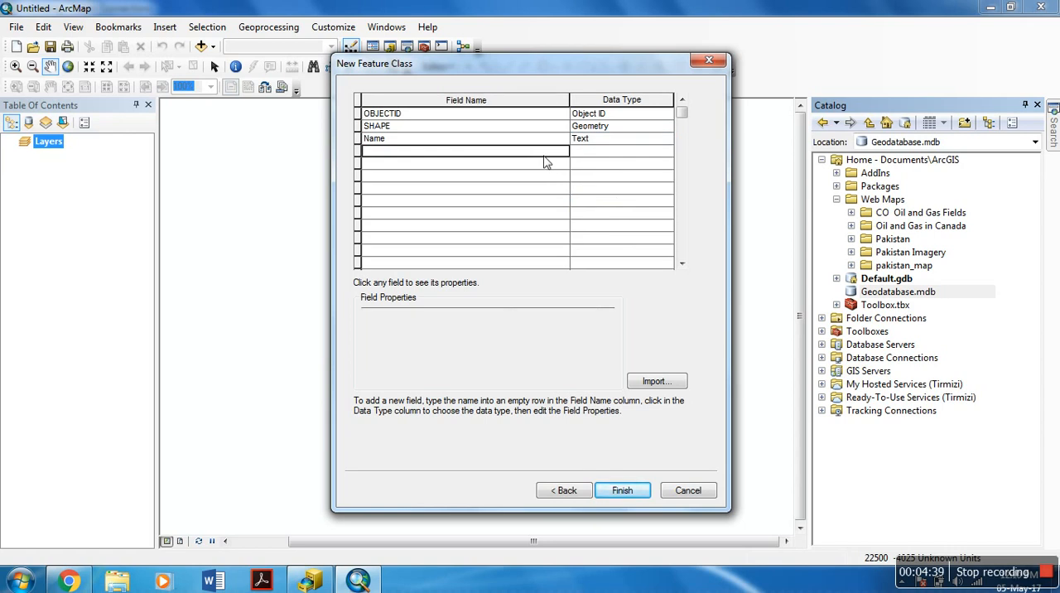
pyautogui.click(464, 151)
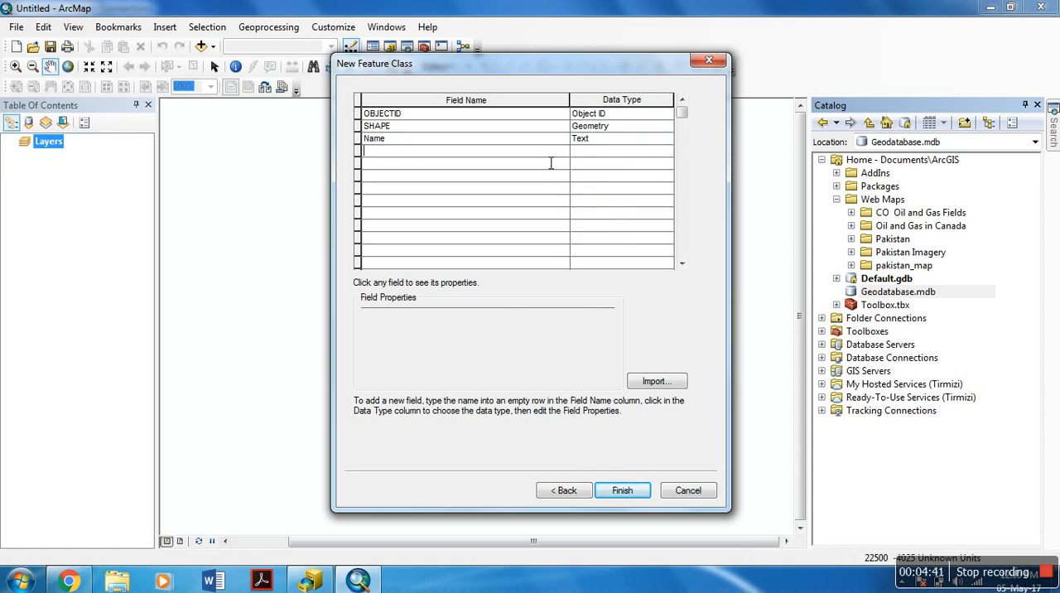
pyautogui.write('Building_Height')
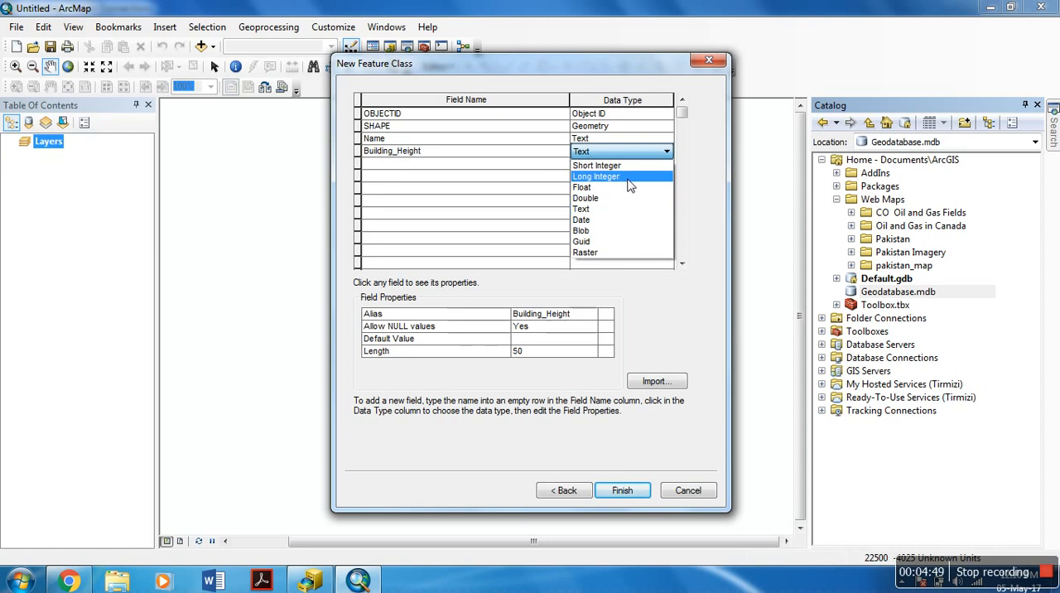
pyautogui.moveTo(583, 188)
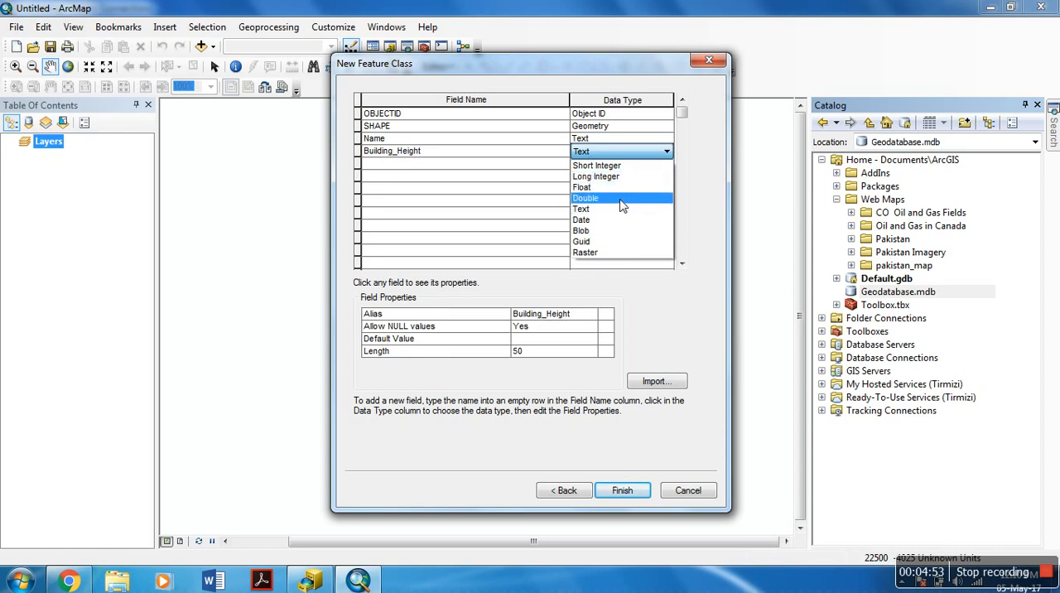
pyautogui.click(586, 197)
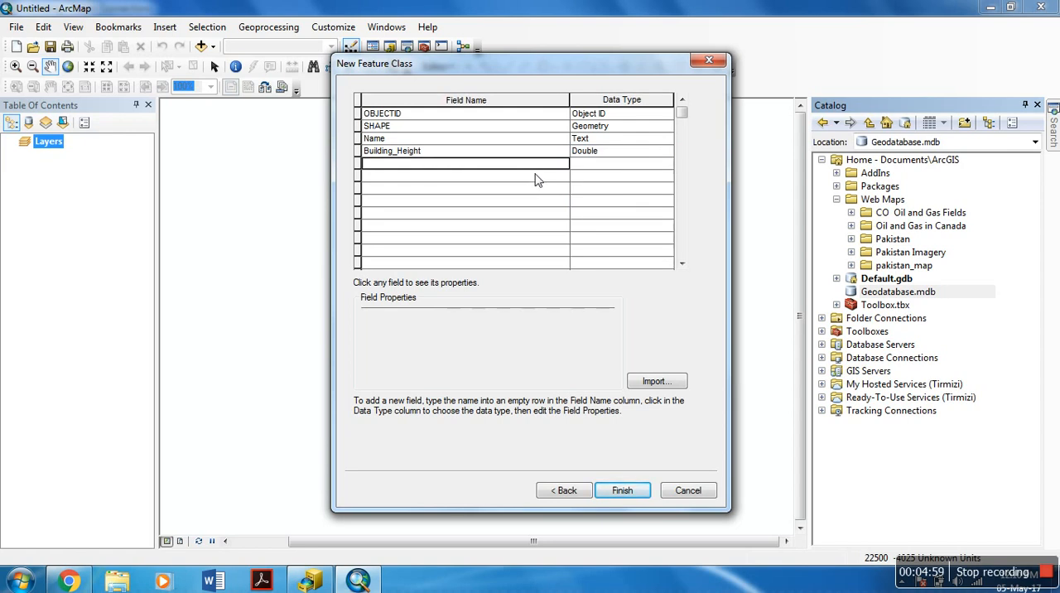
# Add a 'Building no.' field of Long Integer type below Building_Height.
pyautogui.write('Building no.')
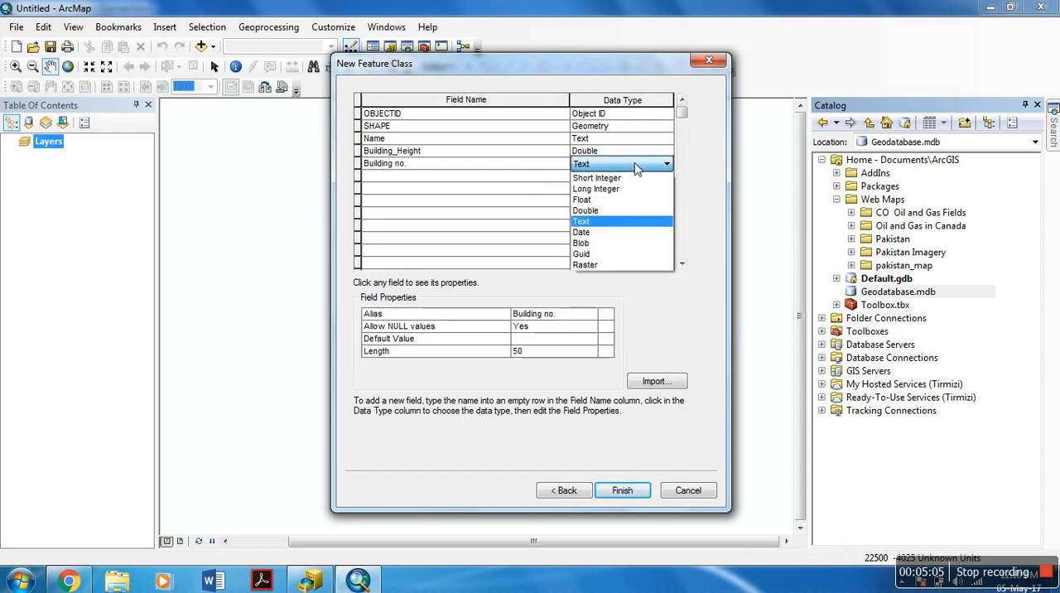
pyautogui.click(596, 188)
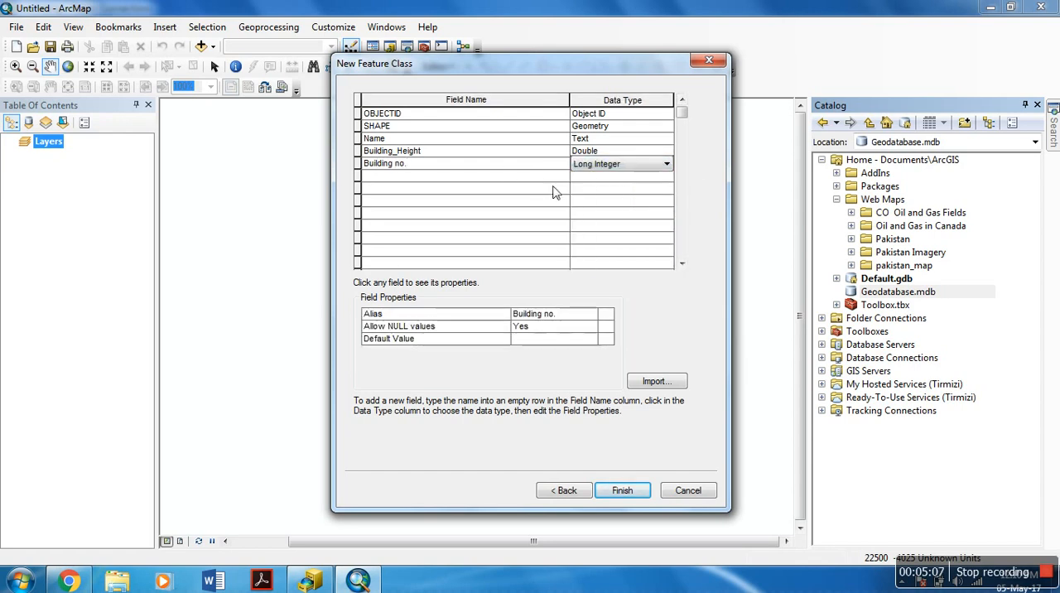
pyautogui.click(461, 176)
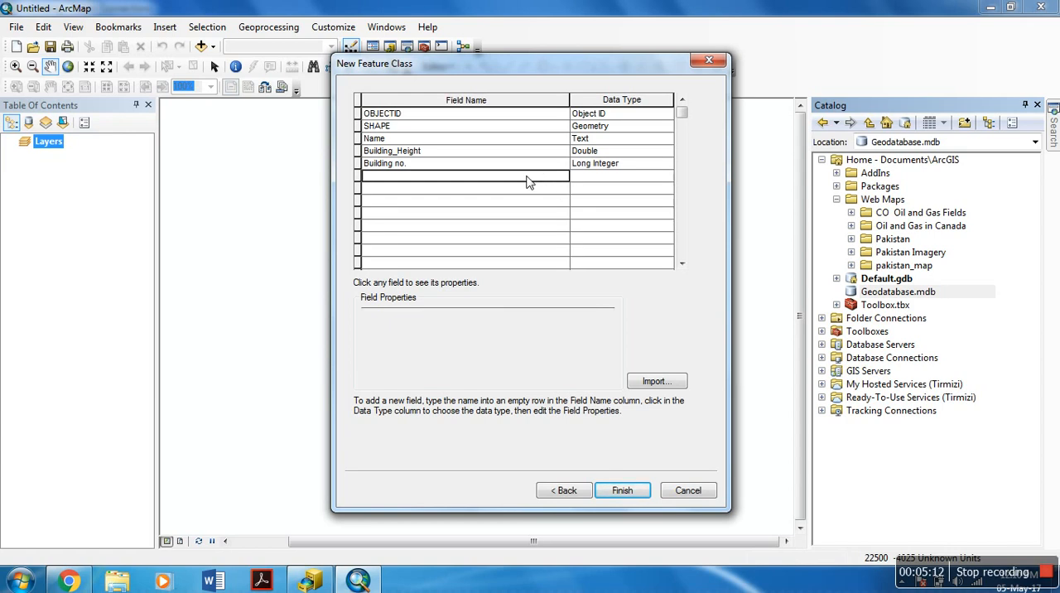
pyautogui.moveTo(574, 172)
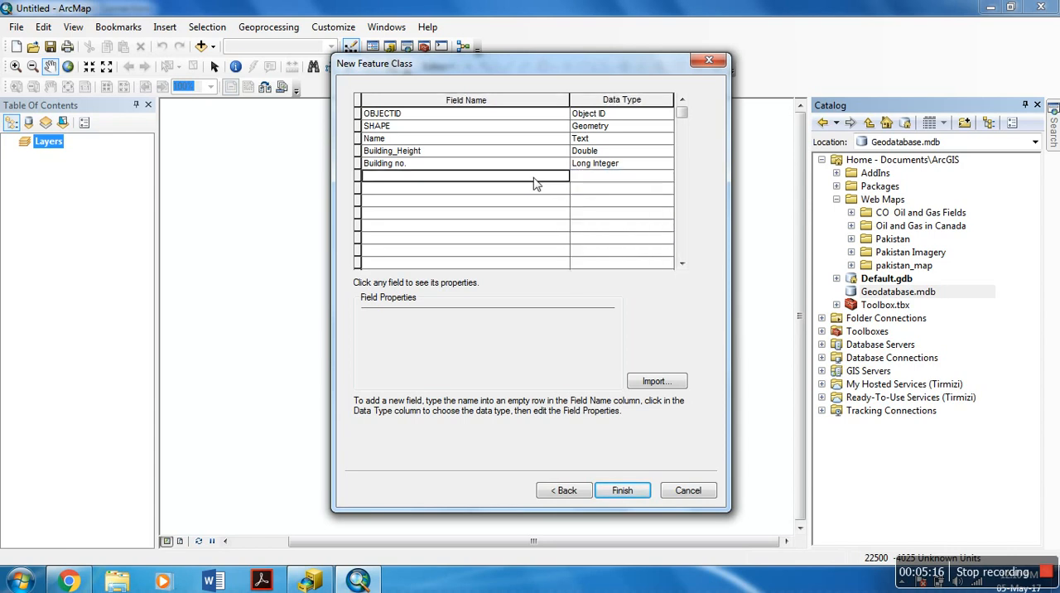
pyautogui.click(464, 200)
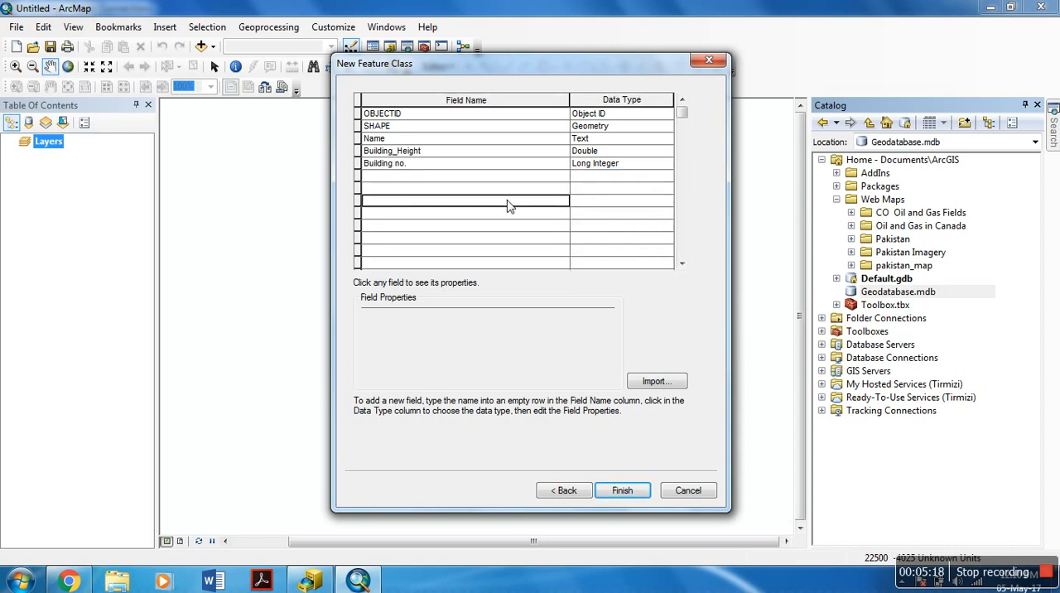
pyautogui.click(463, 176)
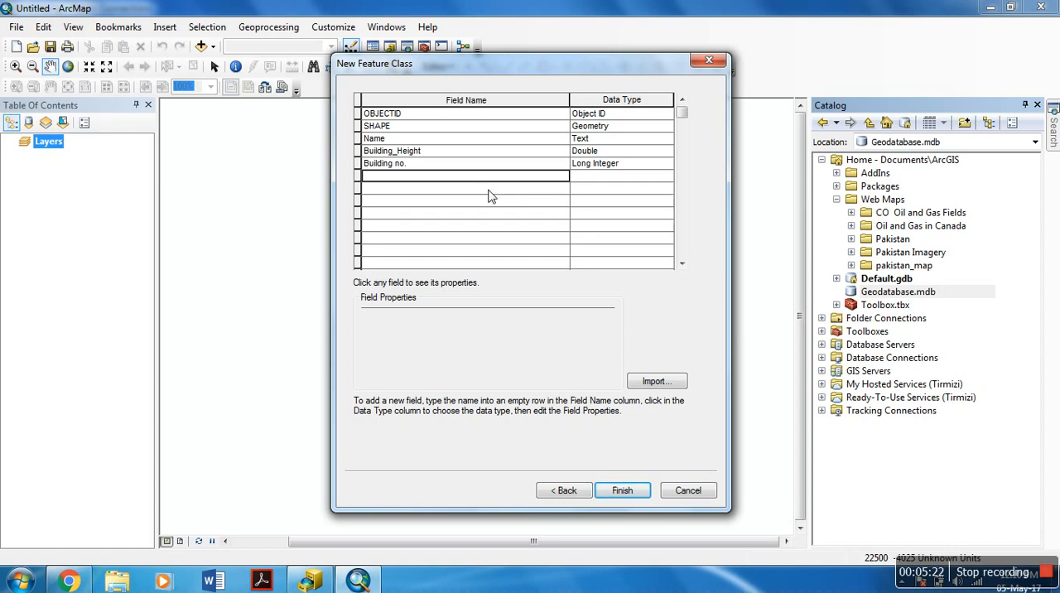
pyautogui.click(463, 187)
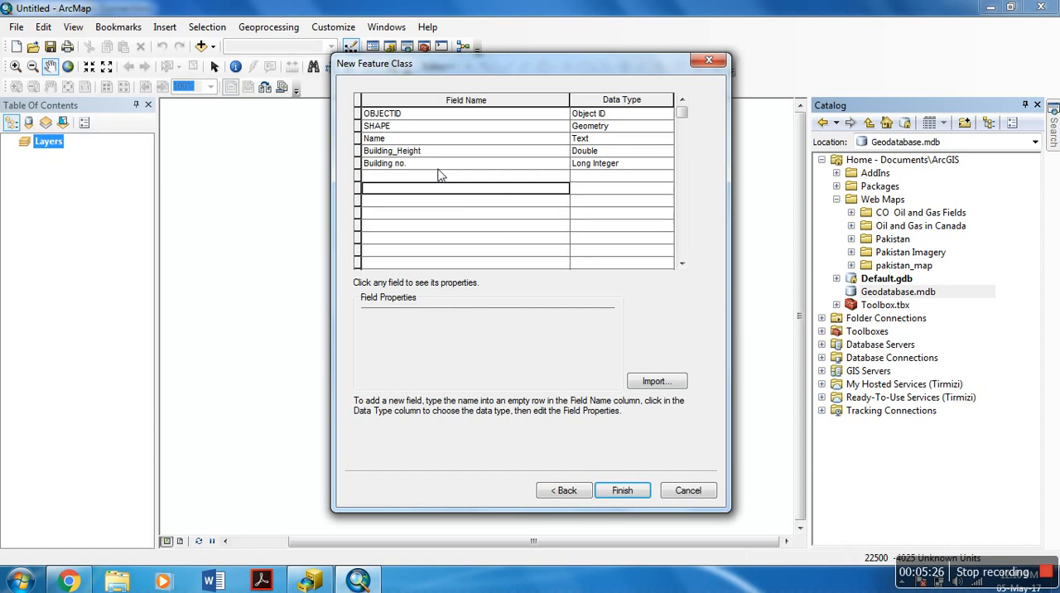
pyautogui.click(384, 163)
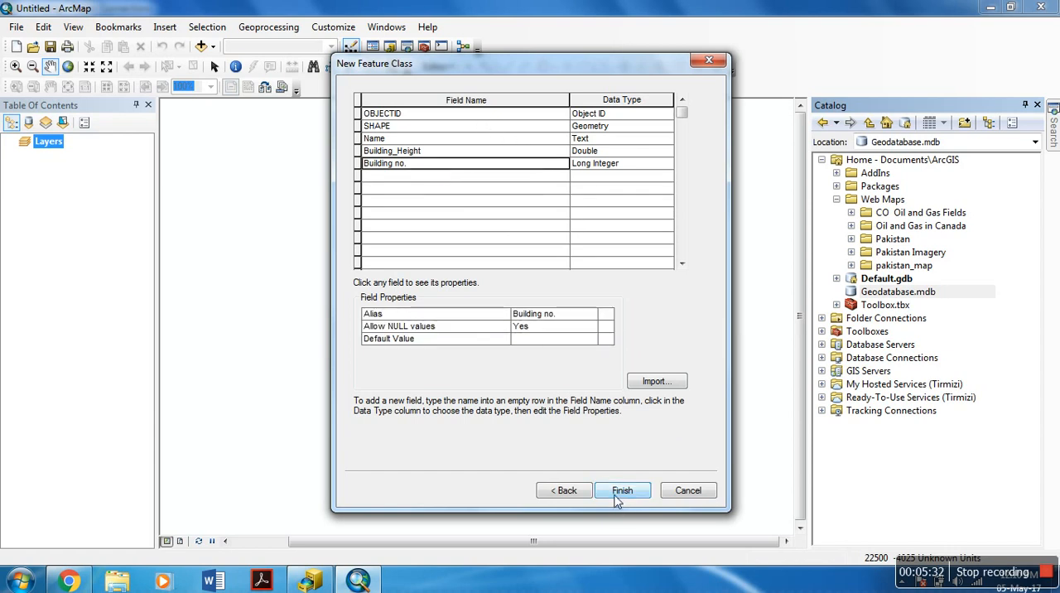
pyautogui.click(621, 489)
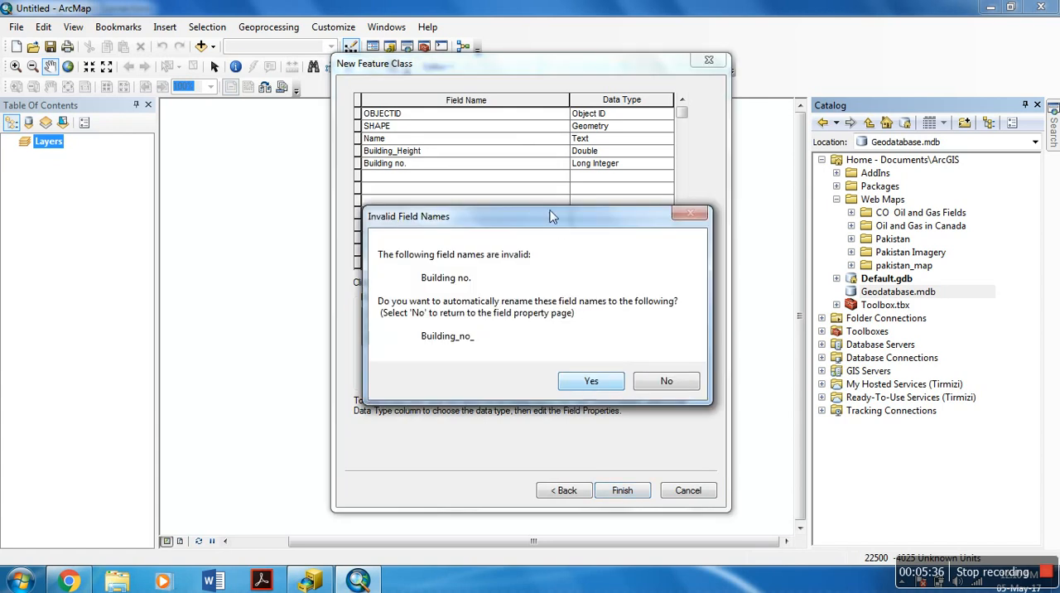
pyautogui.moveTo(553, 216); pyautogui.dragTo(553, 290)
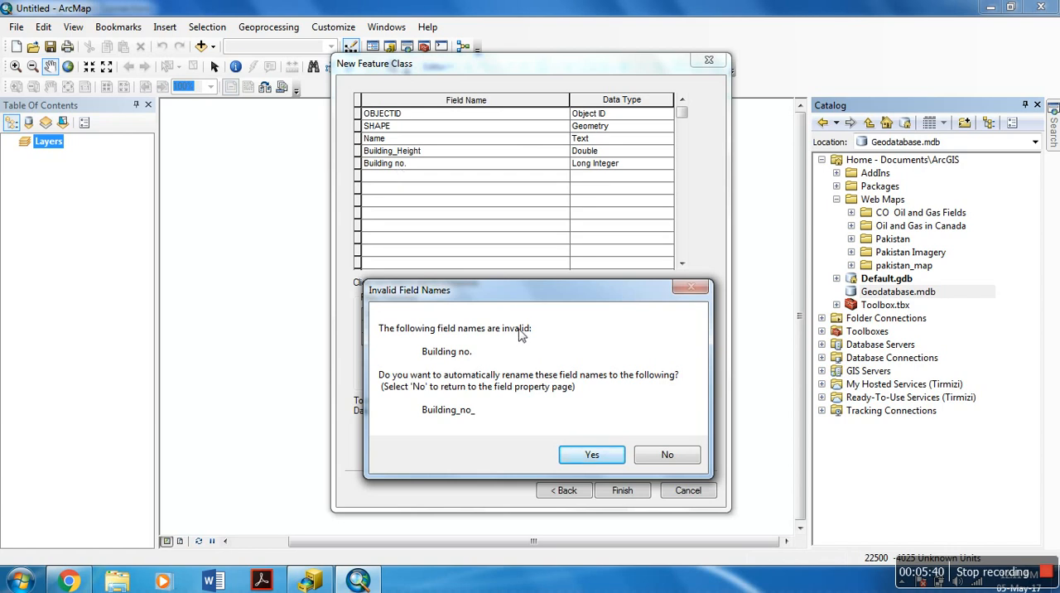
pyautogui.moveTo(526, 288)
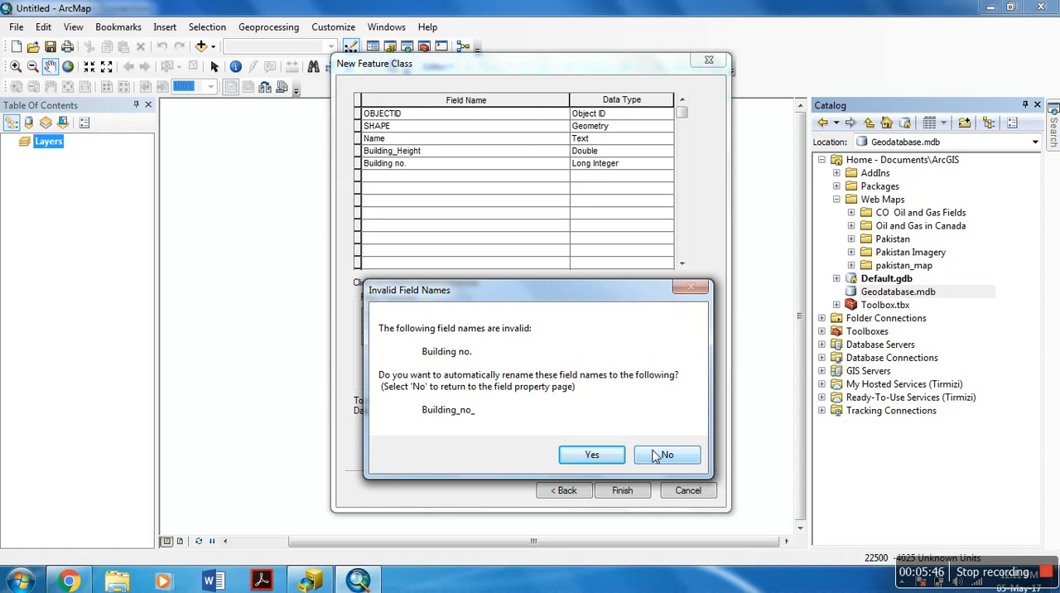
pyautogui.click(667, 454)
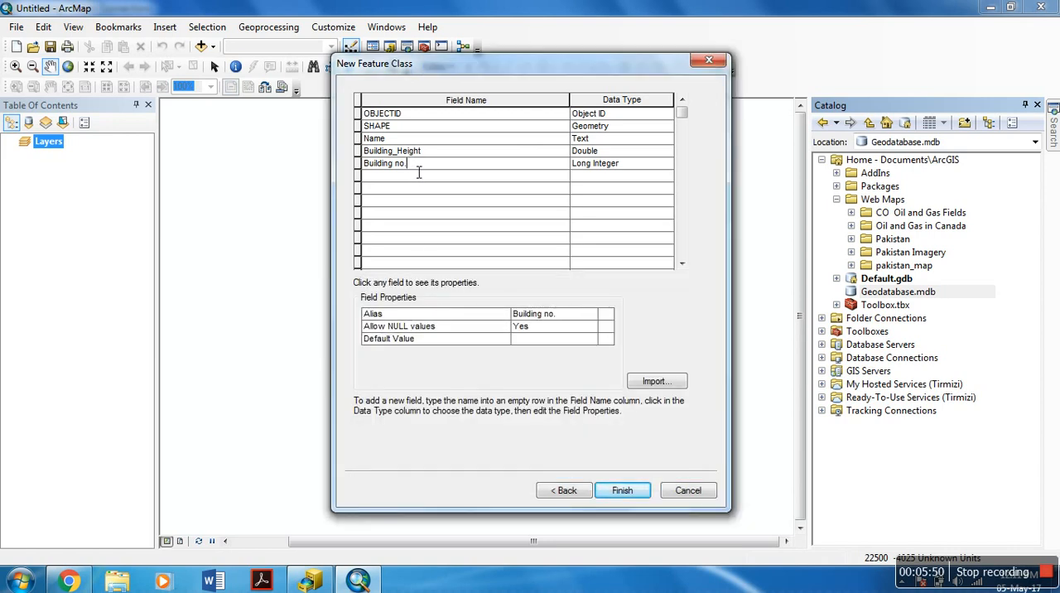
# Change the field name 'Building no.' to 'Building_no' and commit the edit.
pyautogui.press('Backspace')
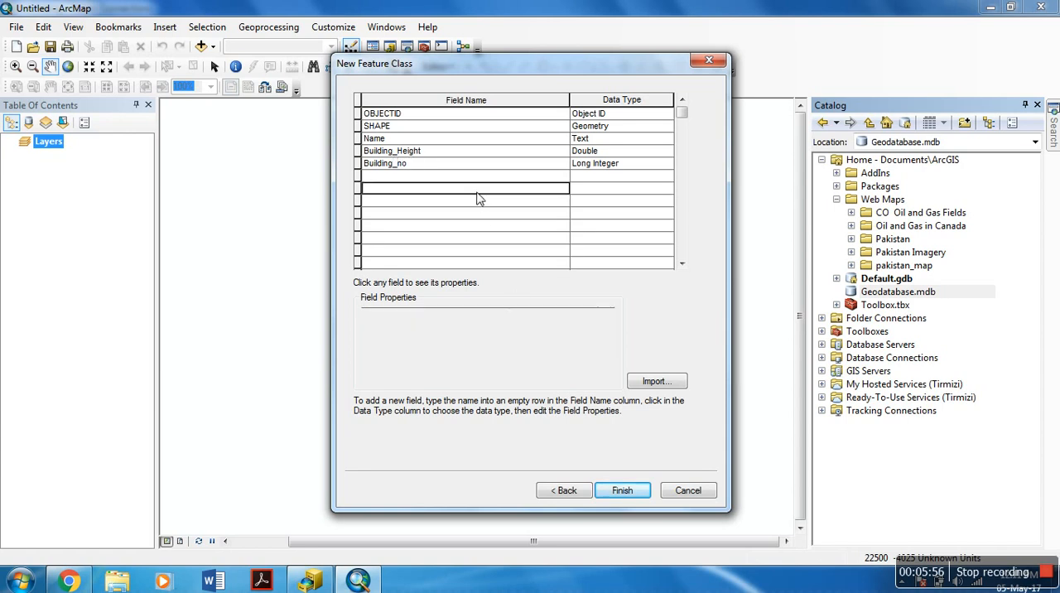
pyautogui.click(621, 489)
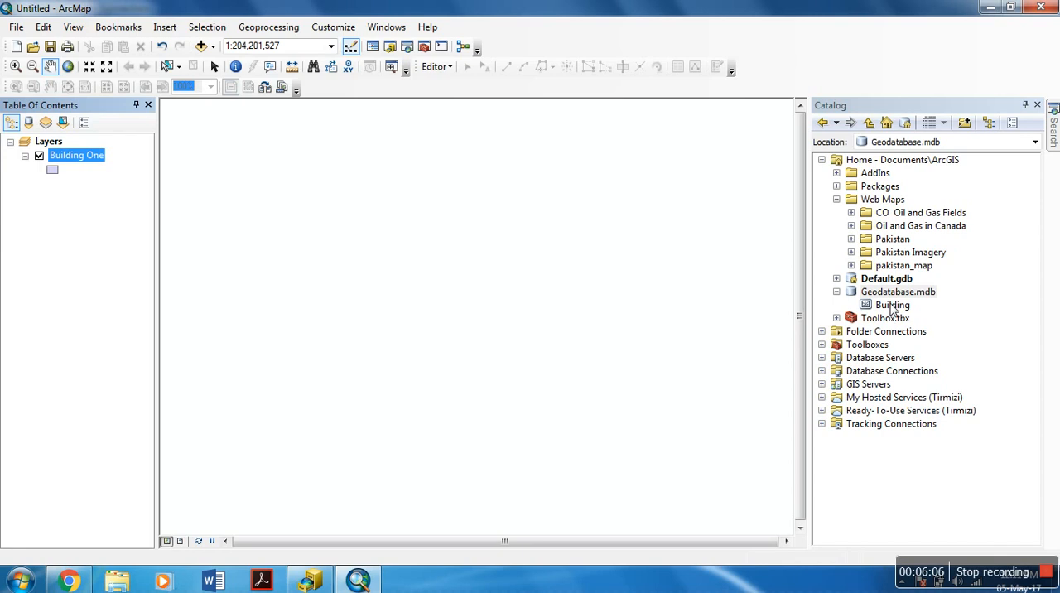
pyautogui.moveTo(893, 306)
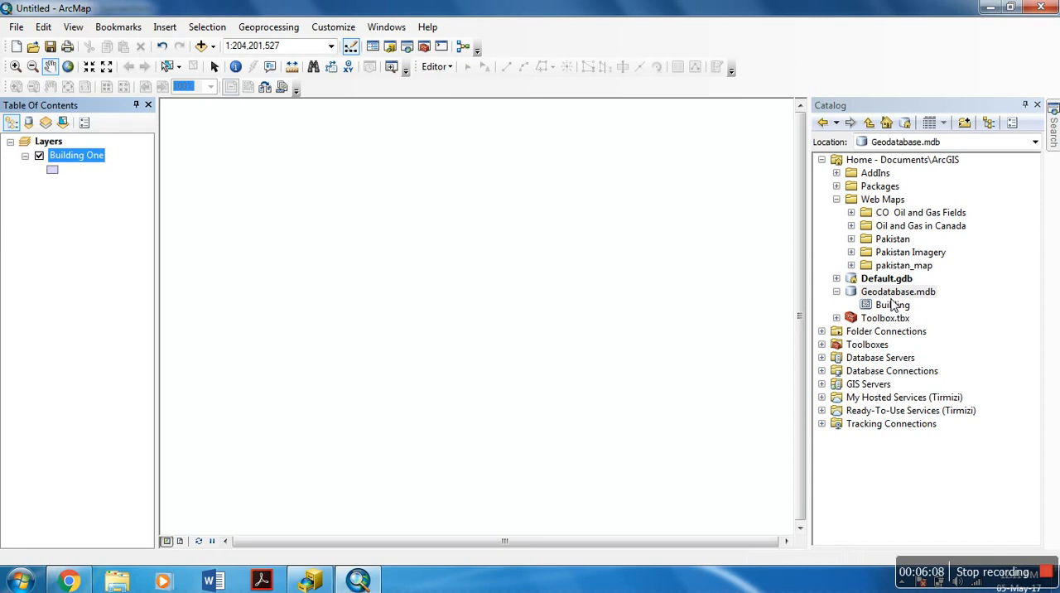
pyautogui.moveTo(892, 304)
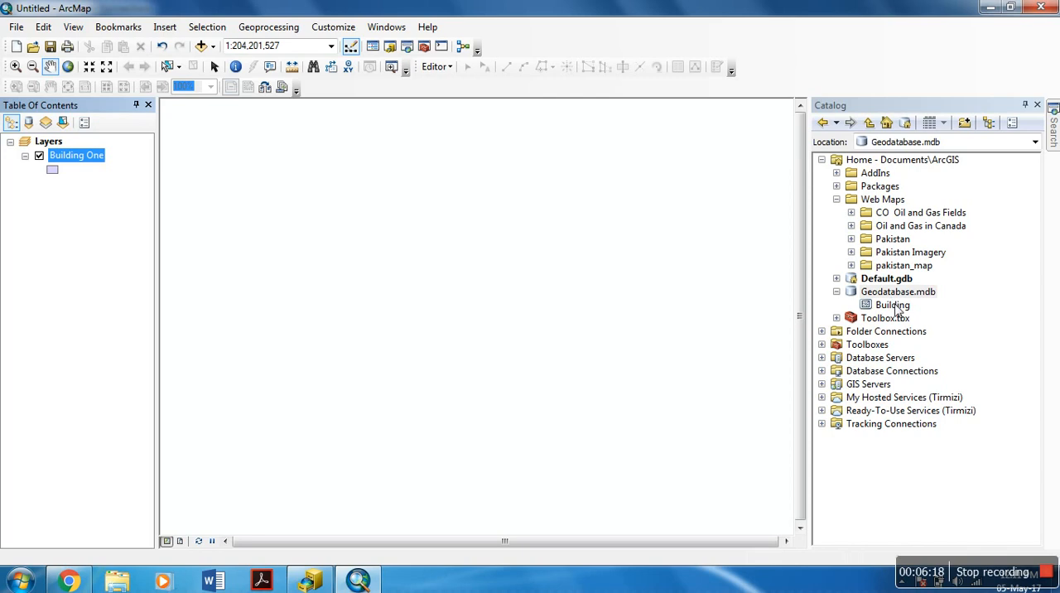
pyautogui.moveTo(900, 311)
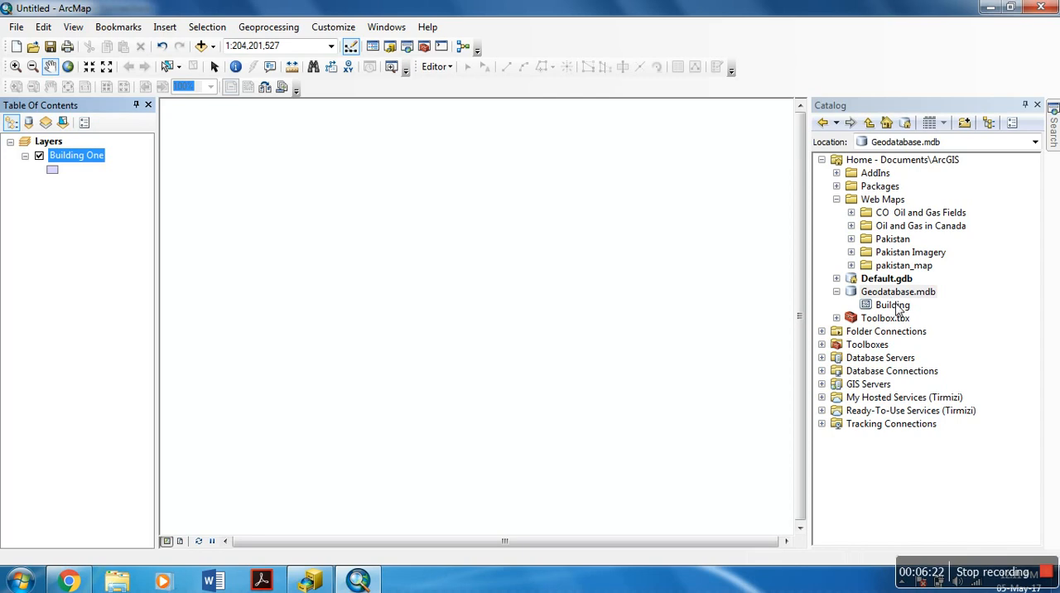
pyautogui.moveTo(886, 312)
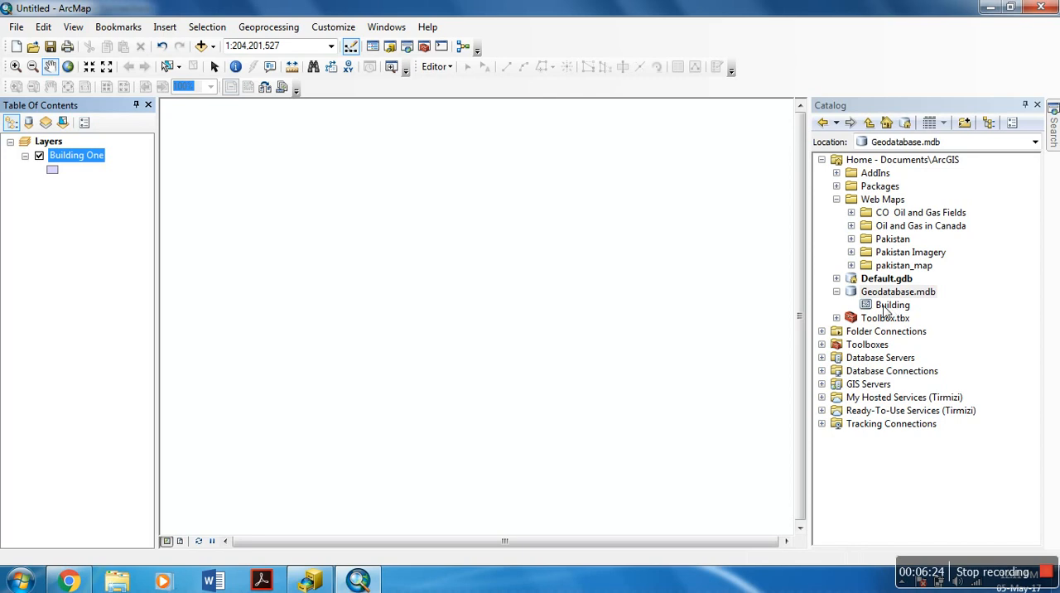
pyautogui.moveTo(877, 313)
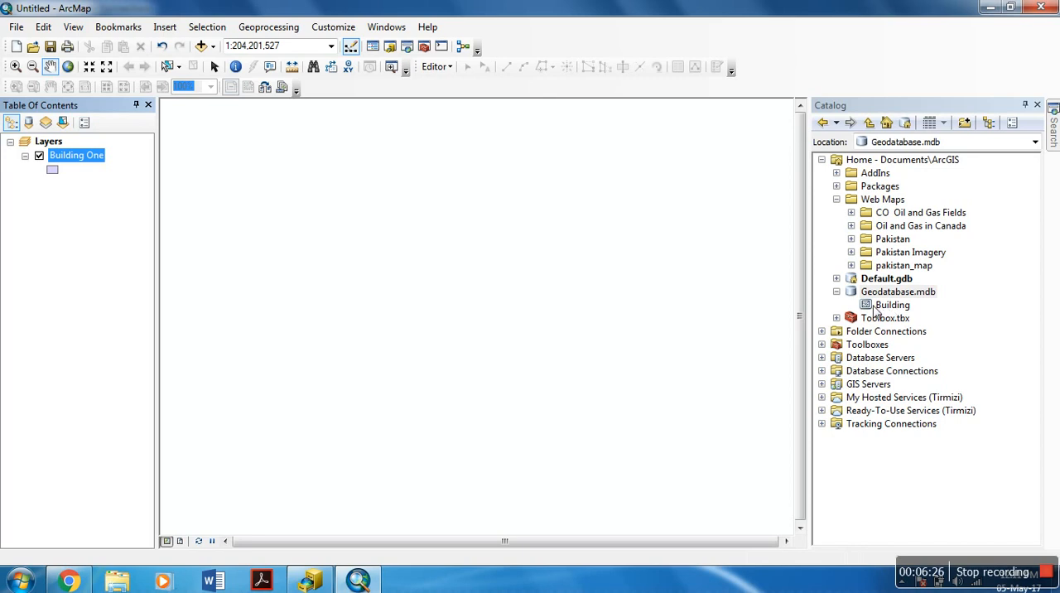
pyautogui.moveTo(917, 495)
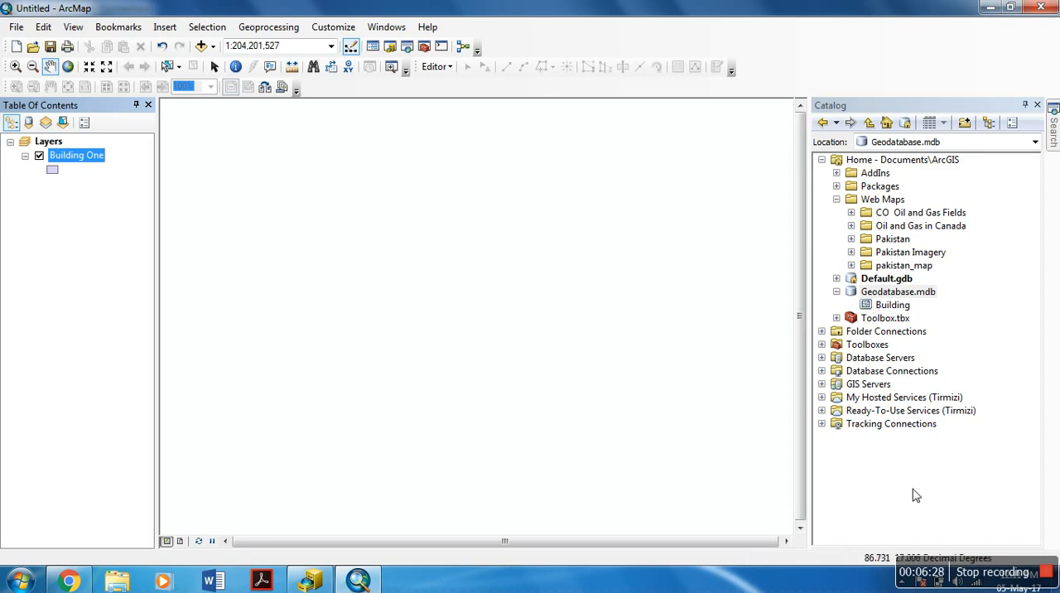